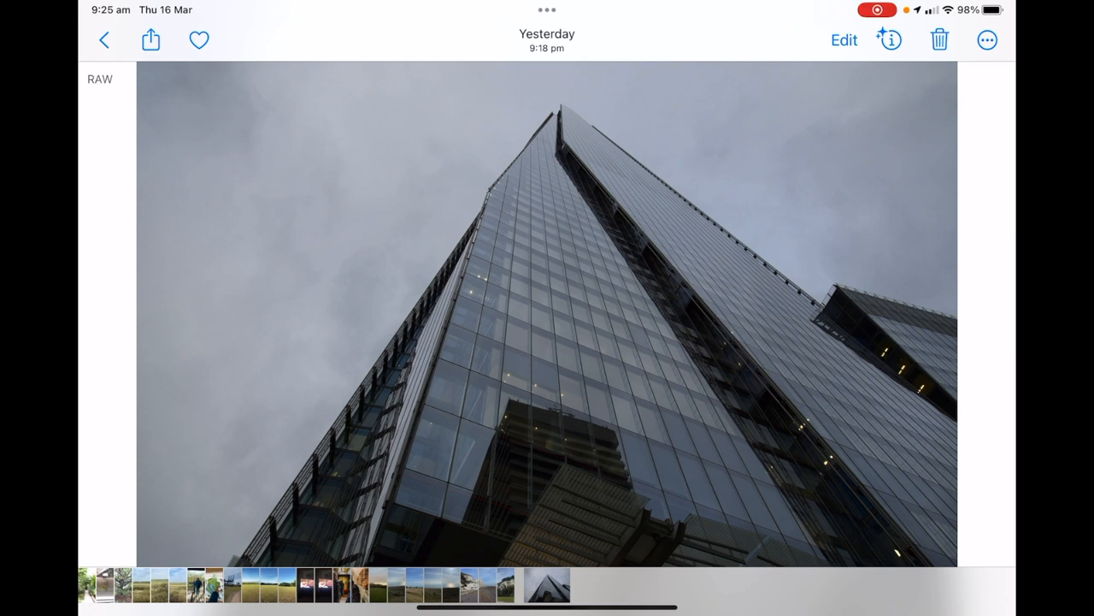
Bring up the RAW skyscraper photo's share sheet and scroll to Open In Affinity Photo
{"action": "left_click", "coordinate": [151, 40]}
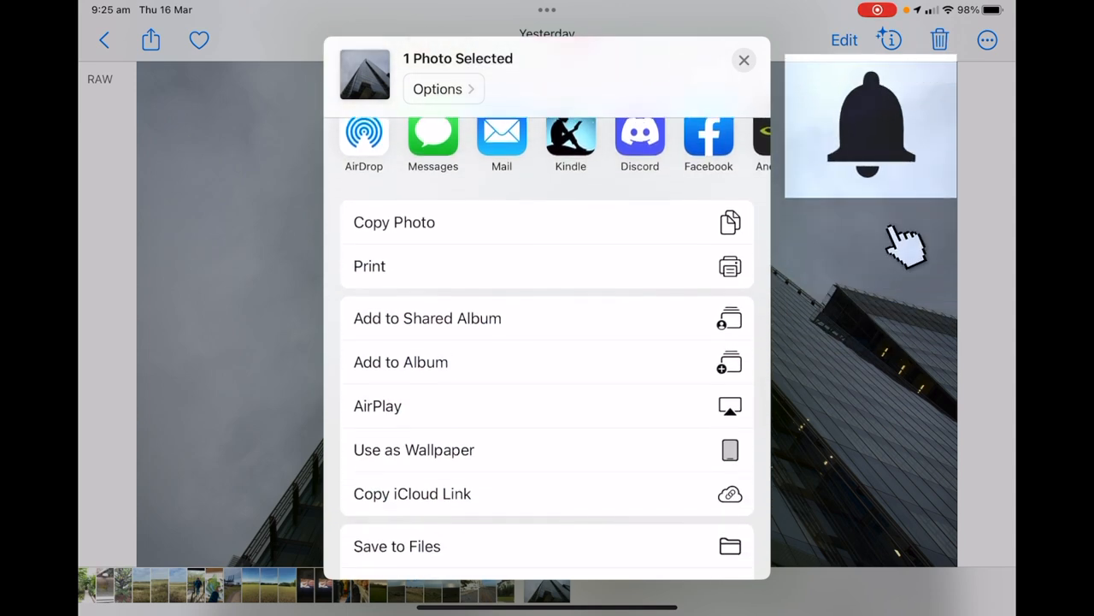
{"action": "scroll", "scroll_direction": "down", "scroll_amount": 3}
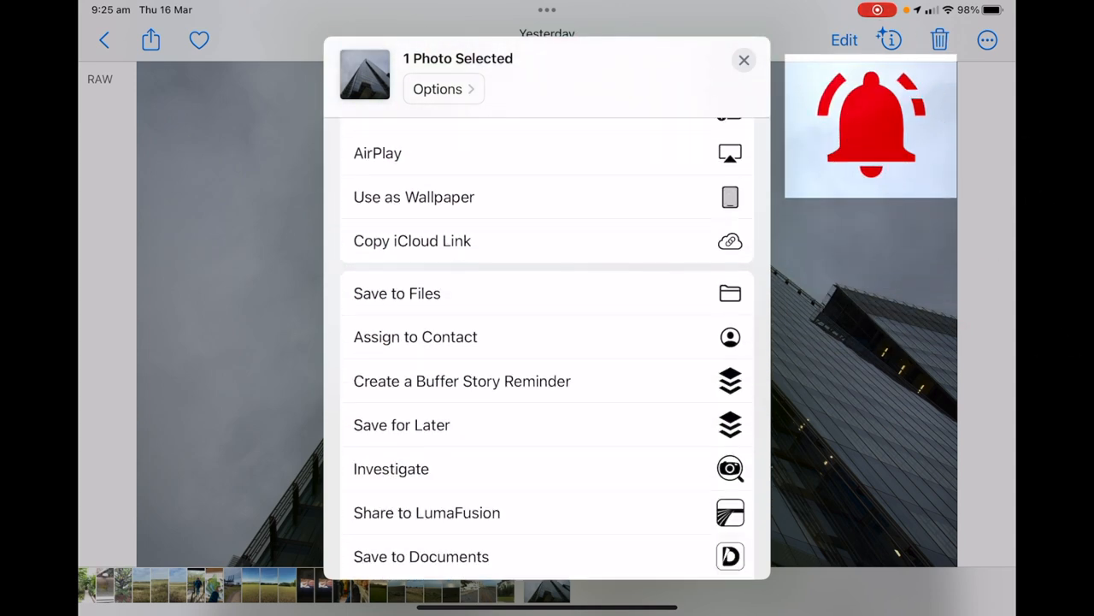
{"action": "scroll", "scroll_direction": "down", "scroll_amount": 3}
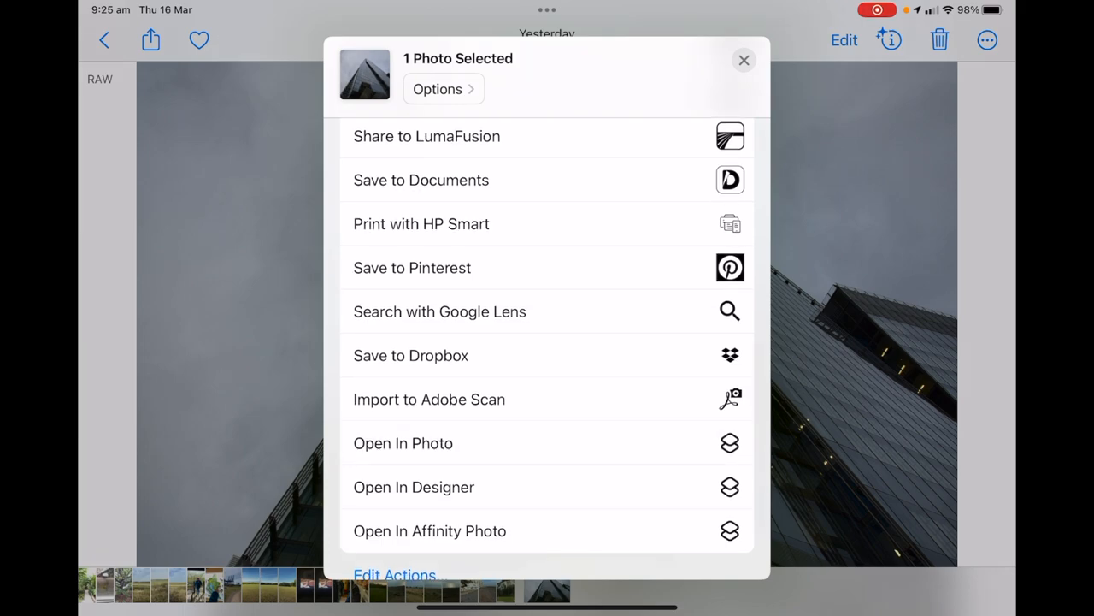
Send the RAW photo into Affinity Photo and switch the develop output to Pixel Layer
{"action": "left_click", "coordinate": [403, 443]}
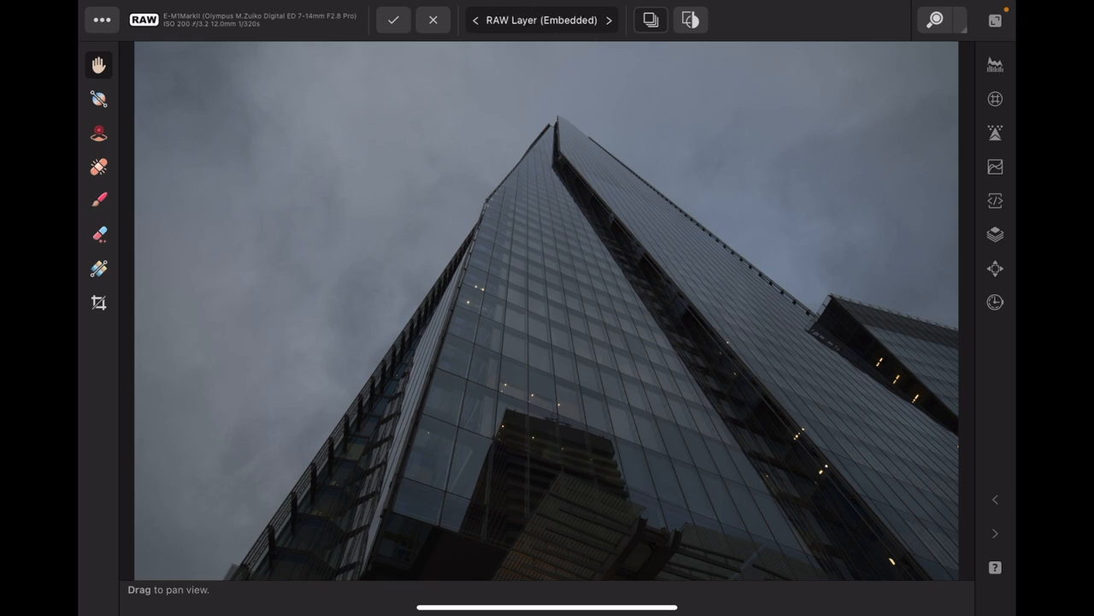
{"action": "left_click", "coordinate": [540, 20]}
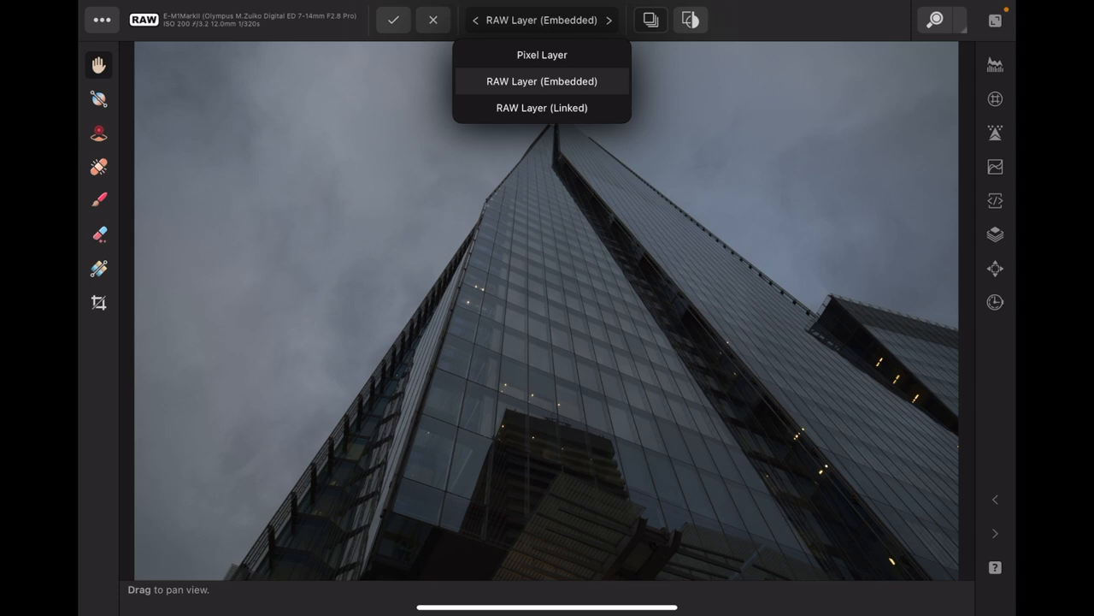
{"action": "left_click", "coordinate": [542, 55]}
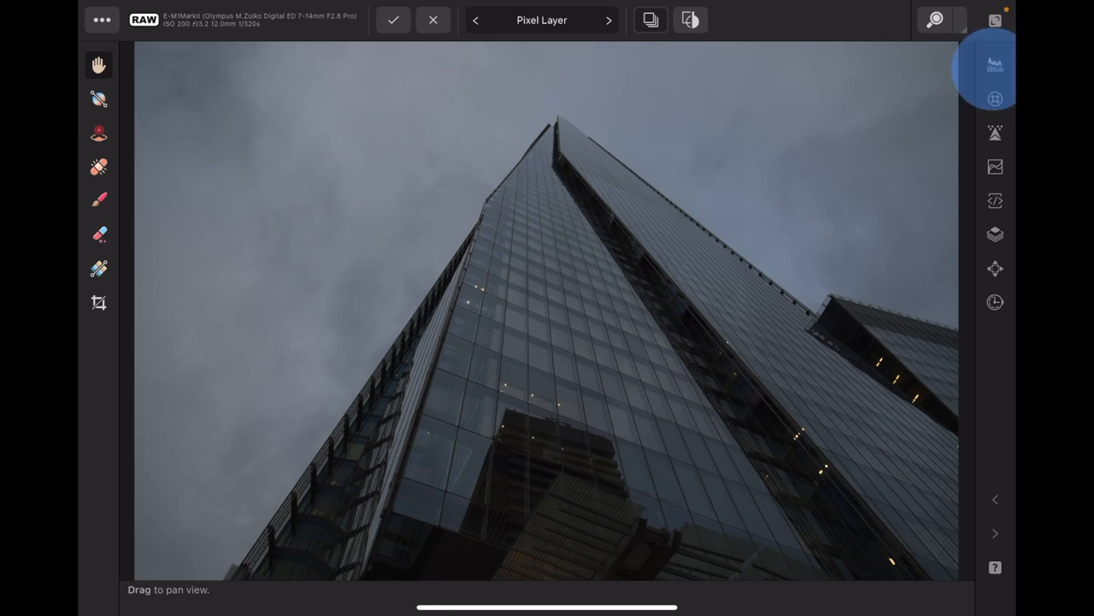
In the Basics panel, drag exposure up and enter exactly 1
{"action": "left_click", "coordinate": [995, 64]}
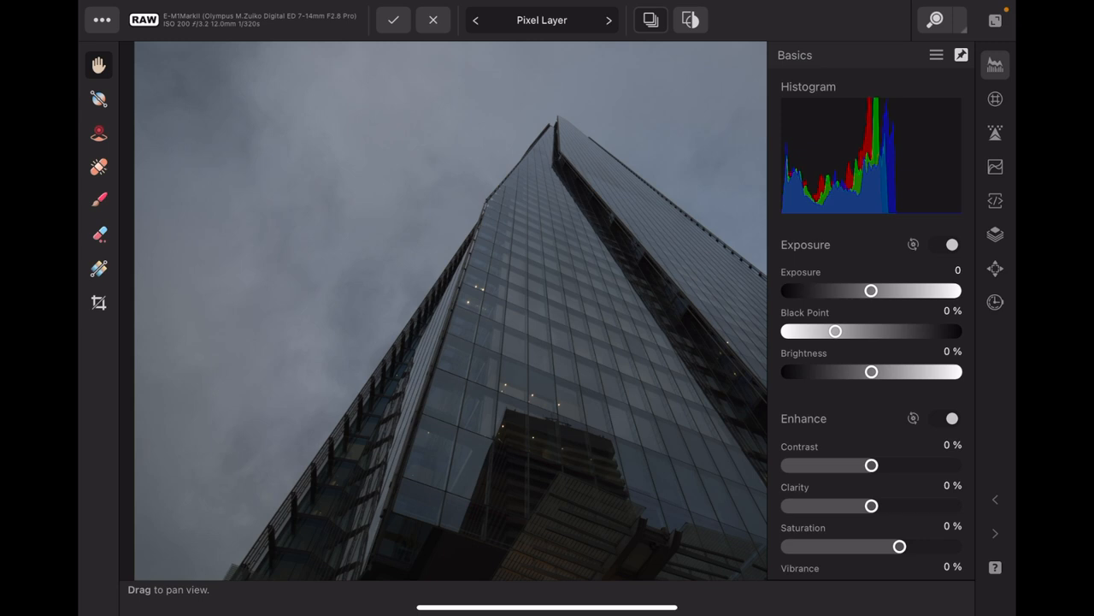
{"action": "left_click_drag", "start_coordinate": [871, 291], "coordinate": [876, 291]}
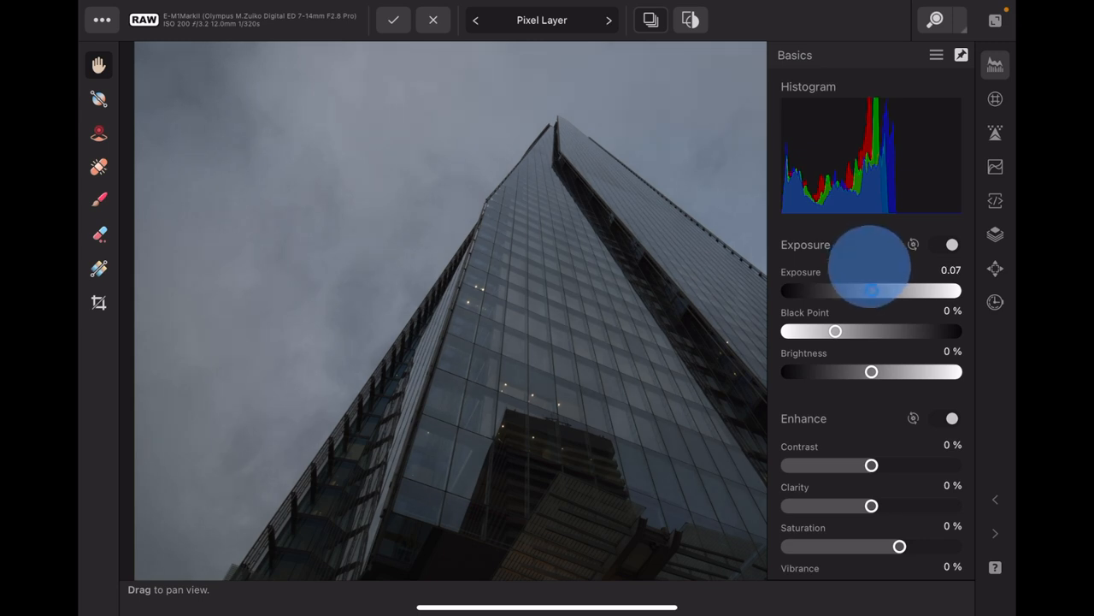
{"action": "left_click_drag", "start_coordinate": [870, 291], "coordinate": [872, 291]}
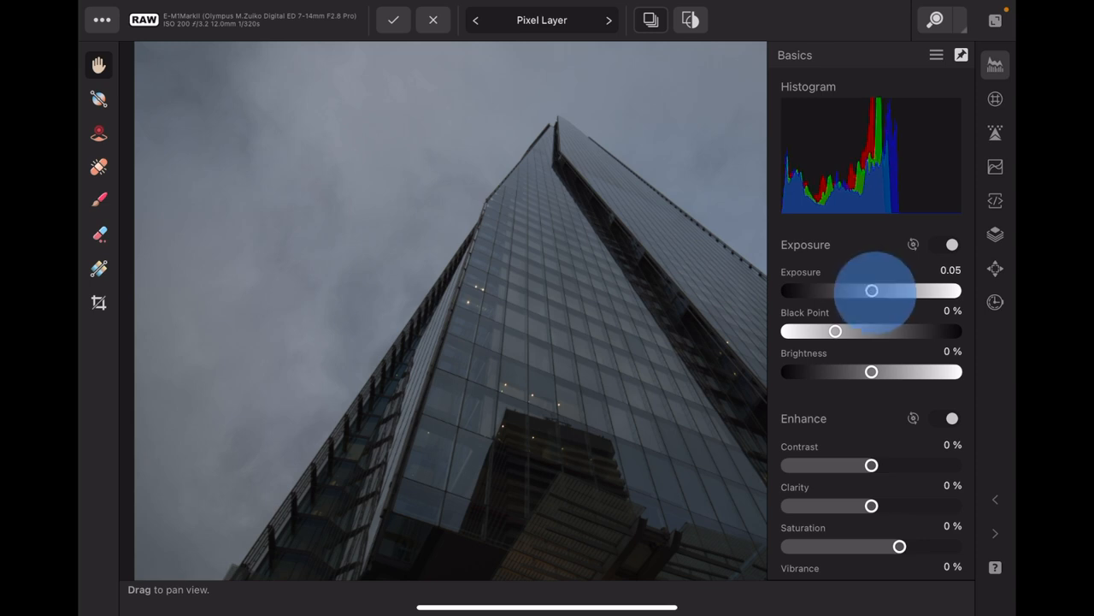
{"action": "left_click_drag", "start_coordinate": [872, 291], "coordinate": [885, 291]}
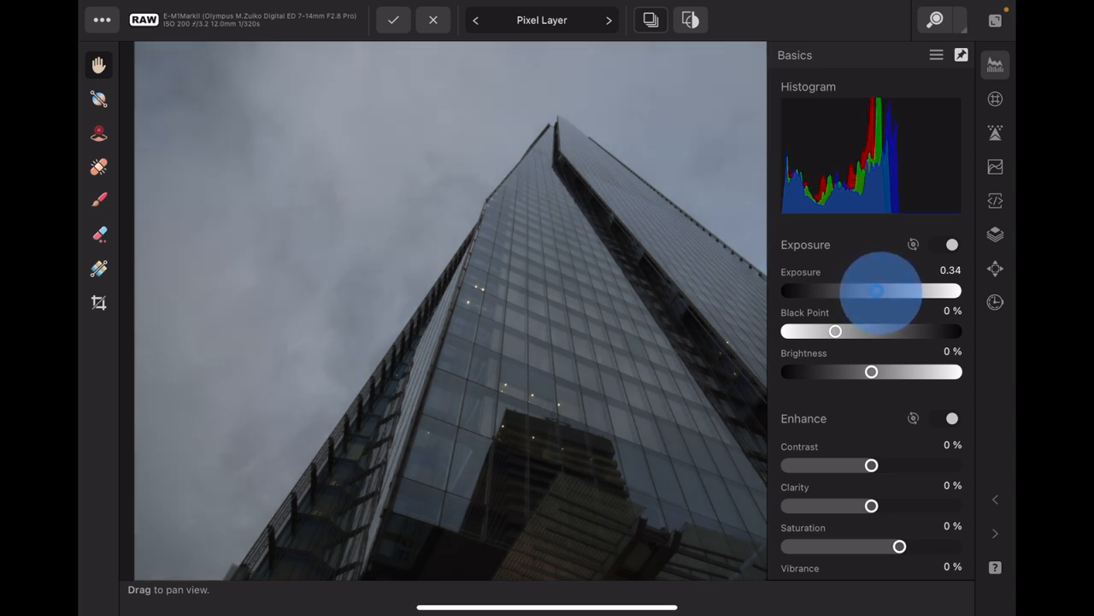
{"action": "left_click_drag", "start_coordinate": [876, 291], "coordinate": [884, 291]}
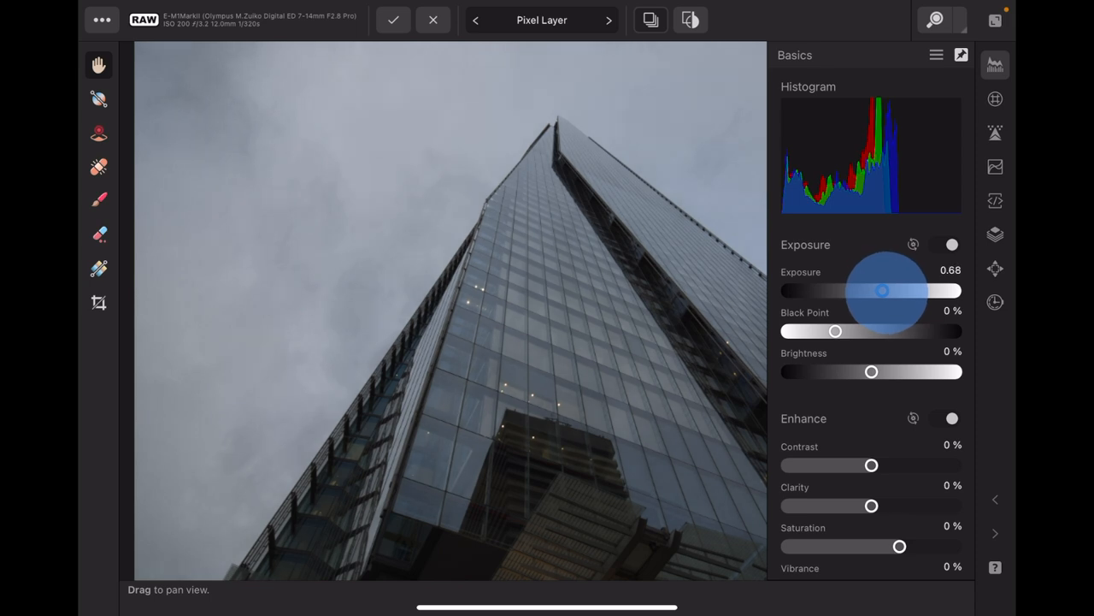
{"action": "left_click_drag", "start_coordinate": [883, 290], "coordinate": [887, 290]}
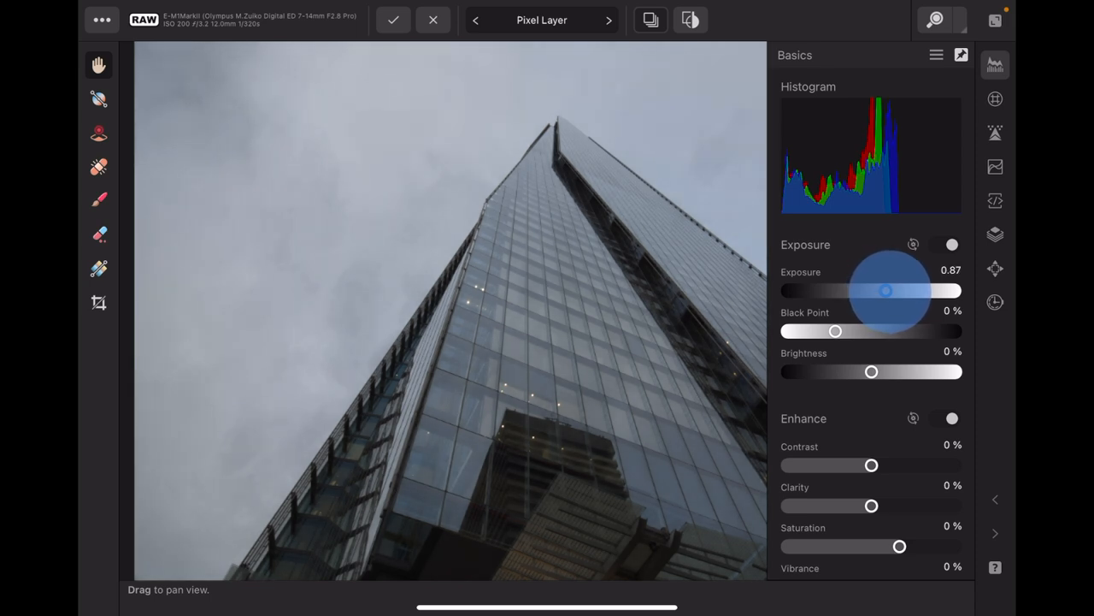
{"action": "left_click_drag", "start_coordinate": [880, 291], "coordinate": [893, 286]}
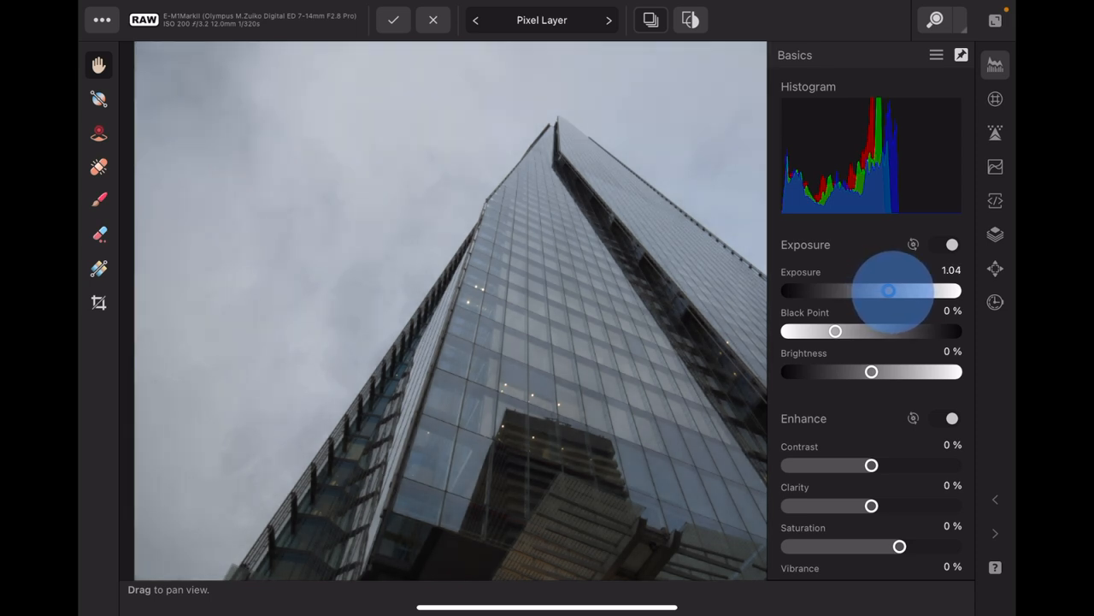
{"action": "left_click", "coordinate": [950, 271]}
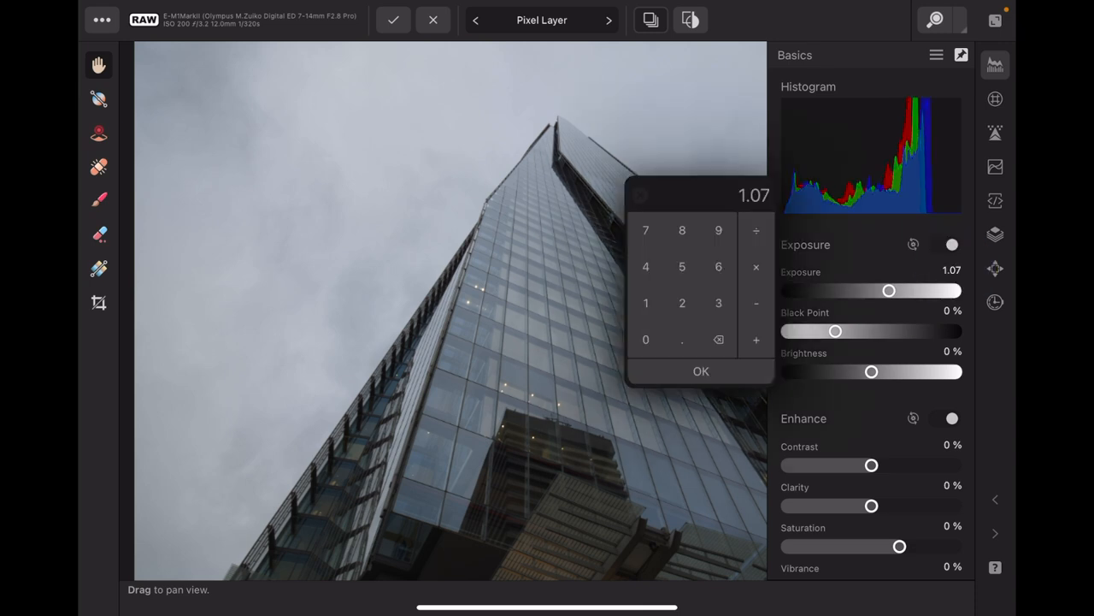
{"action": "left_click", "coordinate": [700, 371]}
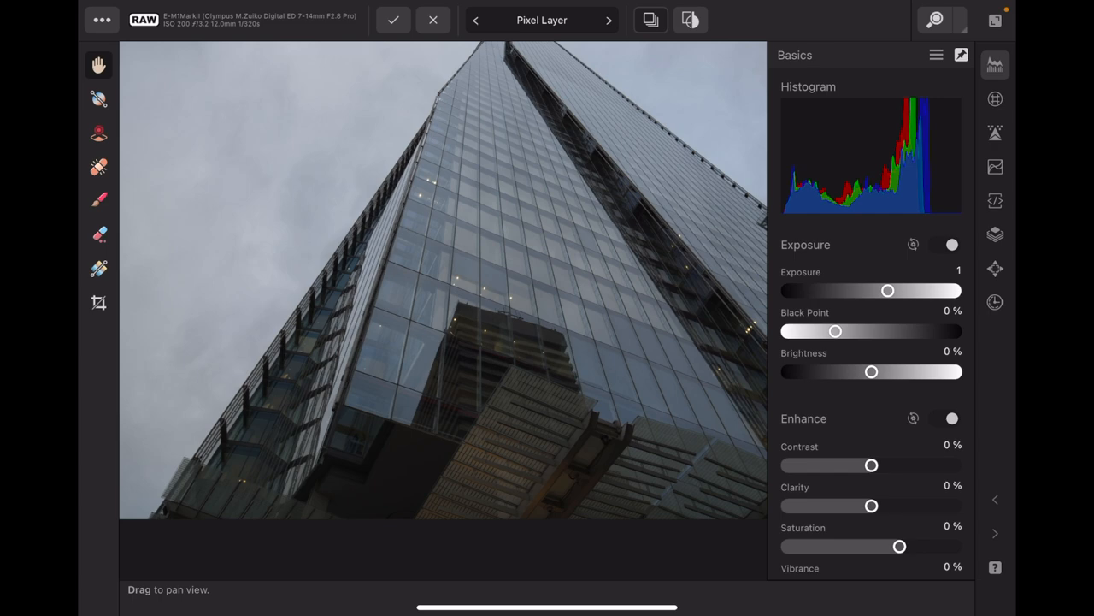
Adjust the black point slider back and forth, settling at −3%
{"action": "left_click_drag", "start_coordinate": [835, 331], "coordinate": [854, 331]}
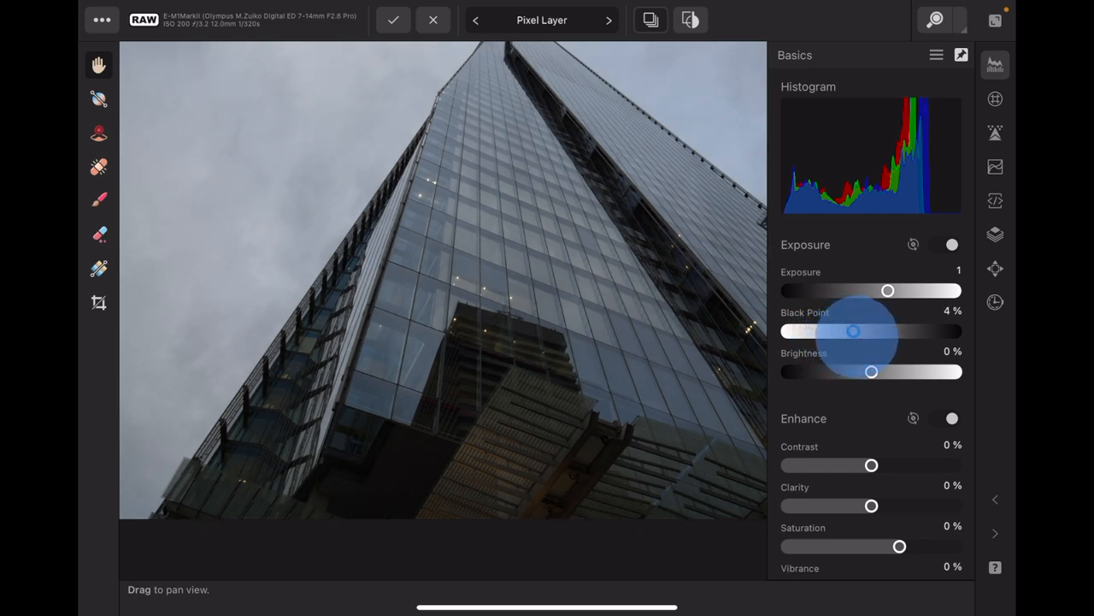
{"action": "left_click_drag", "start_coordinate": [853, 331], "coordinate": [880, 331]}
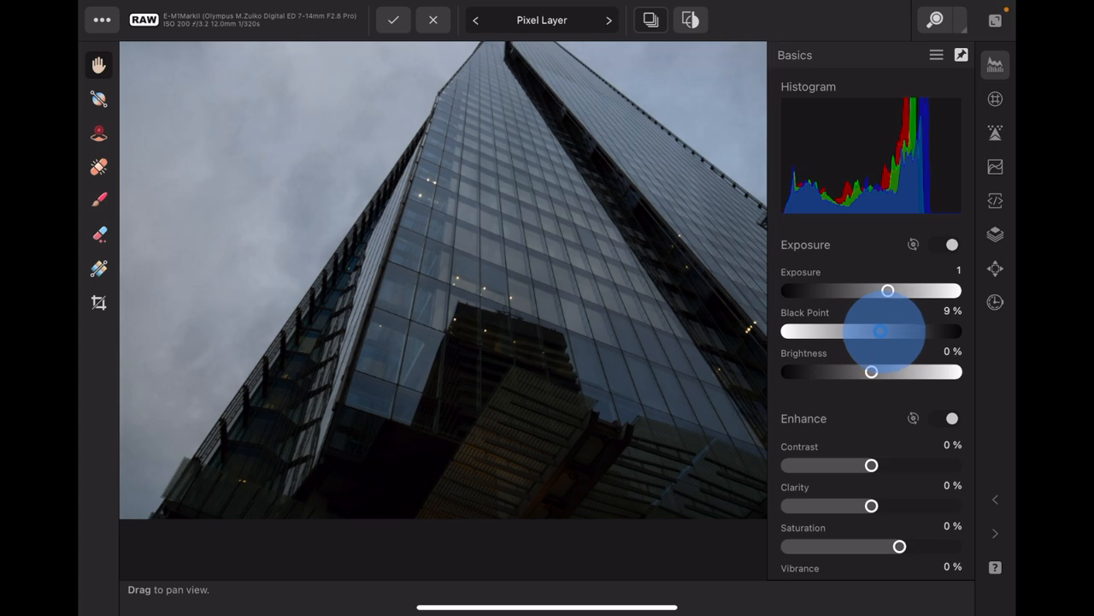
{"action": "left_click_drag", "start_coordinate": [881, 331], "coordinate": [845, 331]}
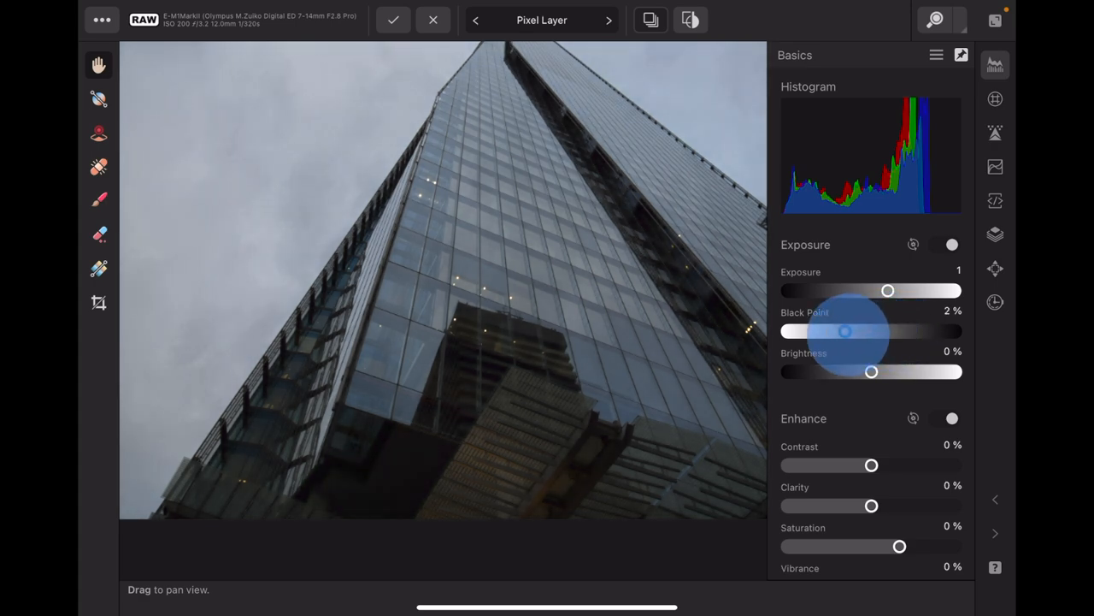
{"action": "left_click_drag", "start_coordinate": [844, 330], "coordinate": [823, 331]}
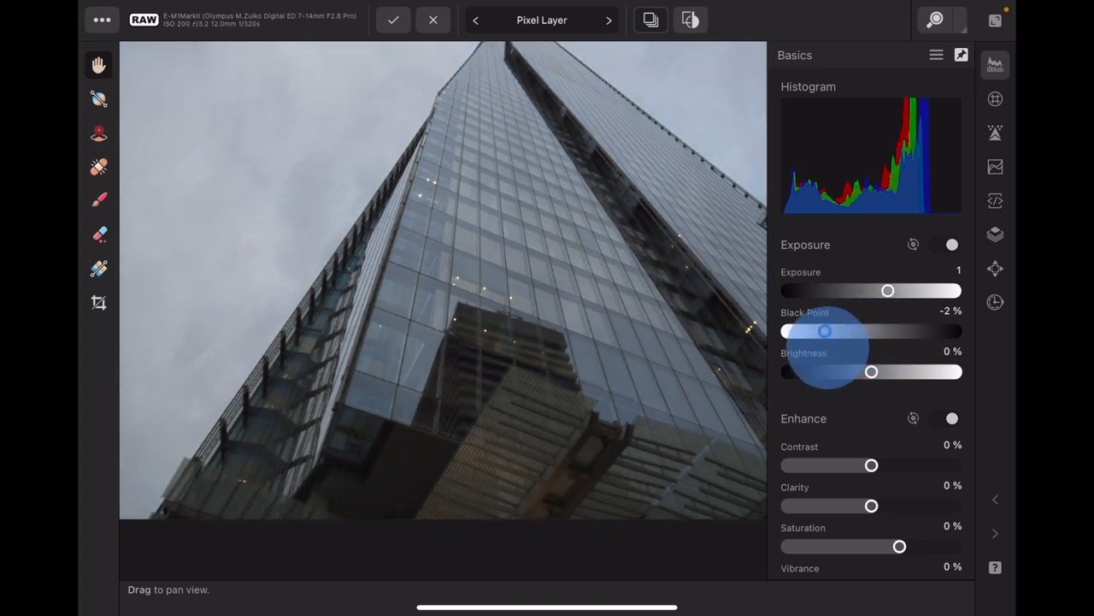
{"action": "left_click_drag", "start_coordinate": [824, 331], "coordinate": [821, 331]}
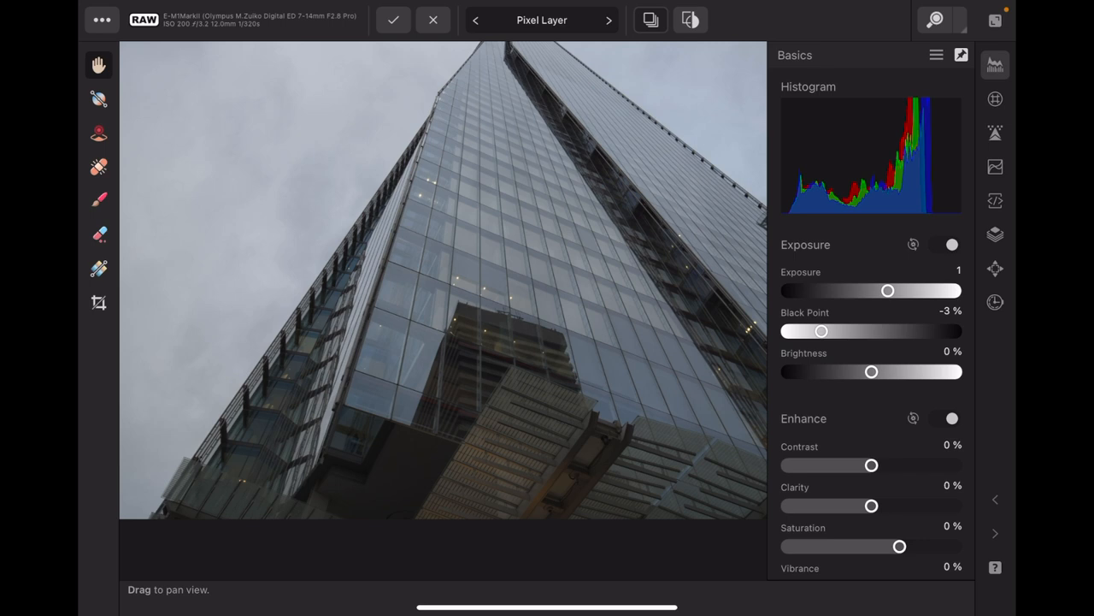
Raise brightness to 1%, try lowering saturation, then reset saturation to 0%
{"action": "left_click", "coordinate": [872, 371]}
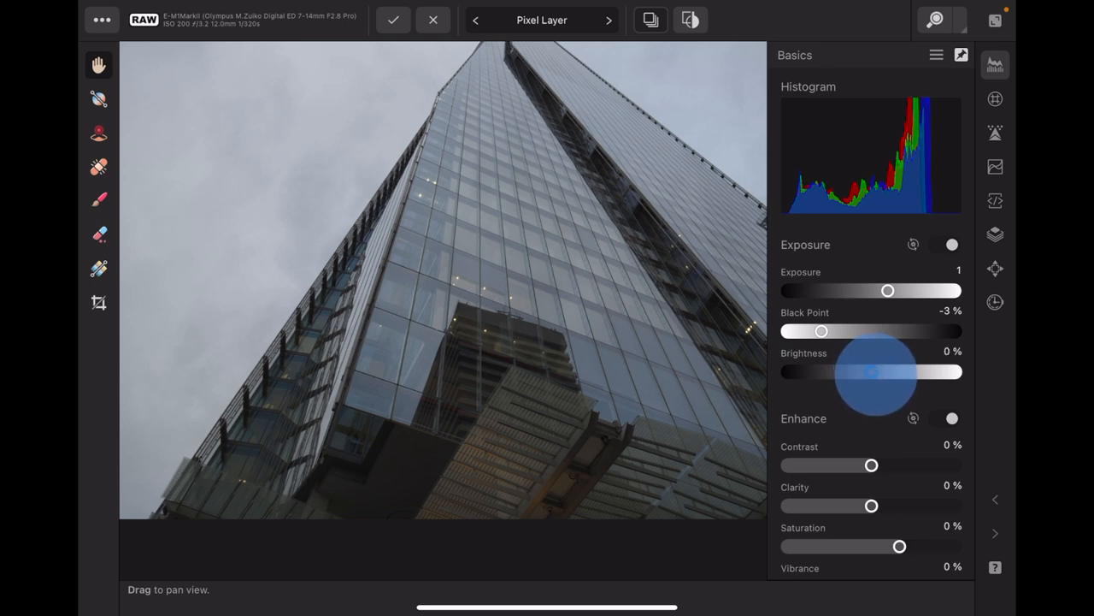
{"action": "left_click_drag", "start_coordinate": [872, 371], "coordinate": [875, 371]}
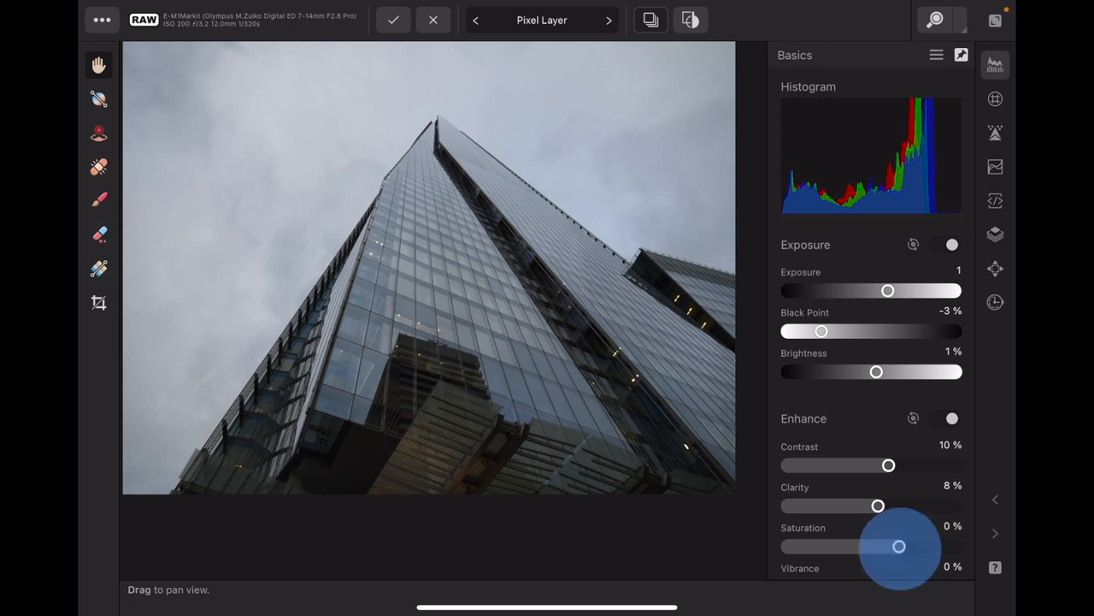
{"action": "left_click_drag", "start_coordinate": [898, 546], "coordinate": [919, 546]}
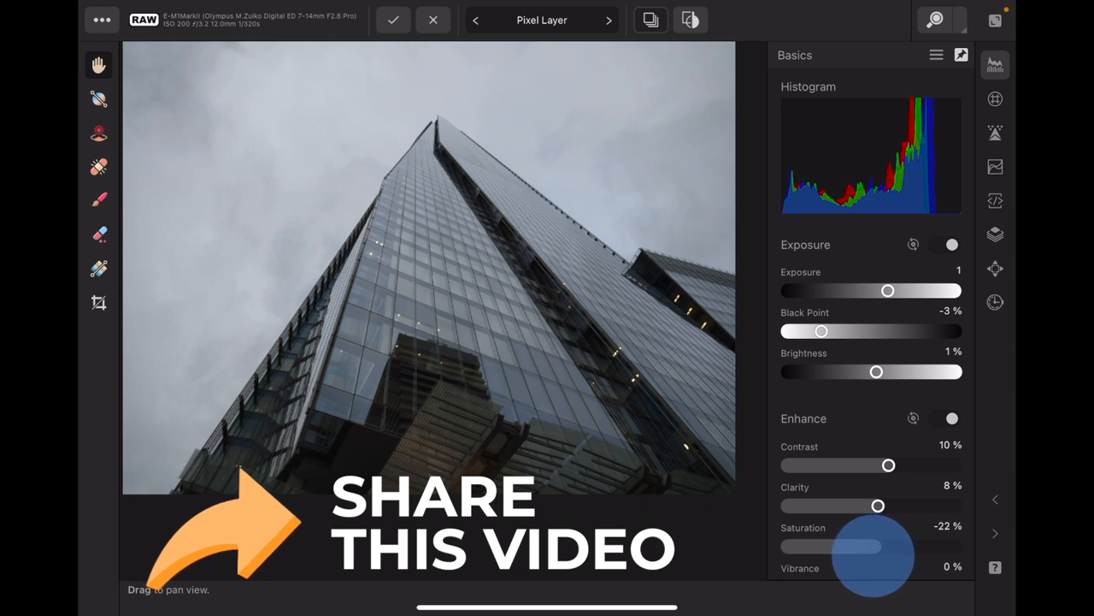
{"action": "left_click_drag", "start_coordinate": [863, 546], "coordinate": [881, 545]}
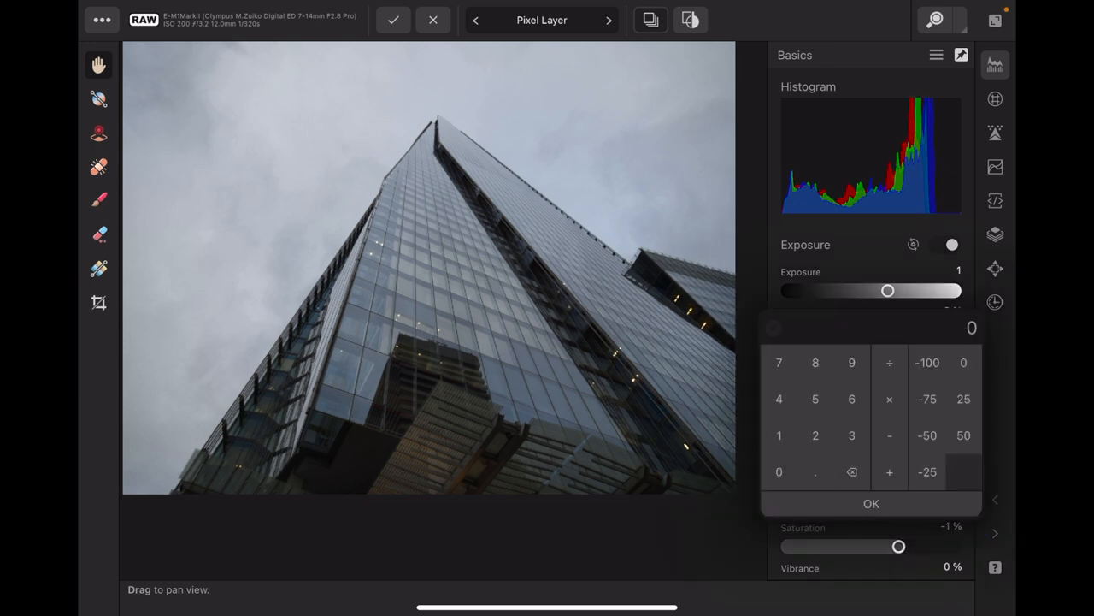
{"action": "left_click", "coordinate": [870, 502]}
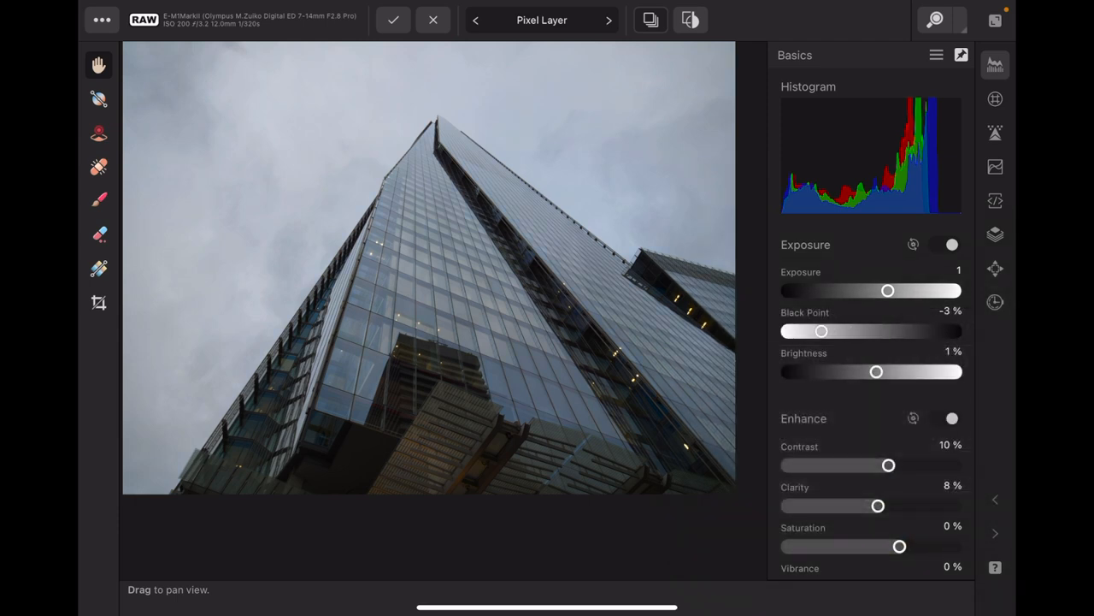
Enable the white balance adjustment and warm the colour temperature slightly
{"action": "scroll", "scroll_direction": "down", "scroll_amount": 3}
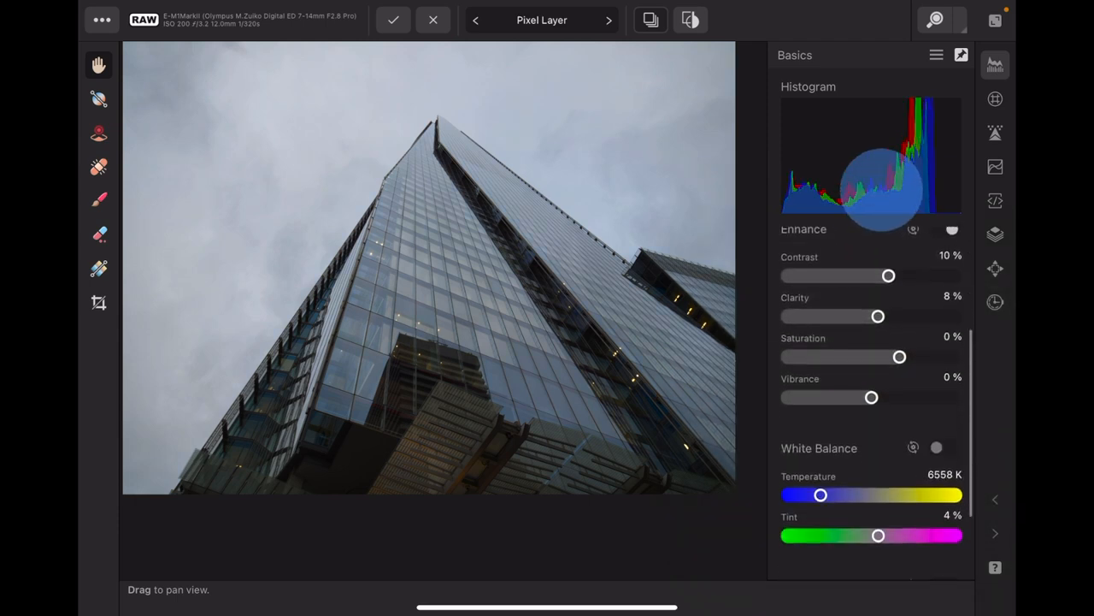
{"action": "scroll", "scroll_direction": "down", "scroll_amount": 3}
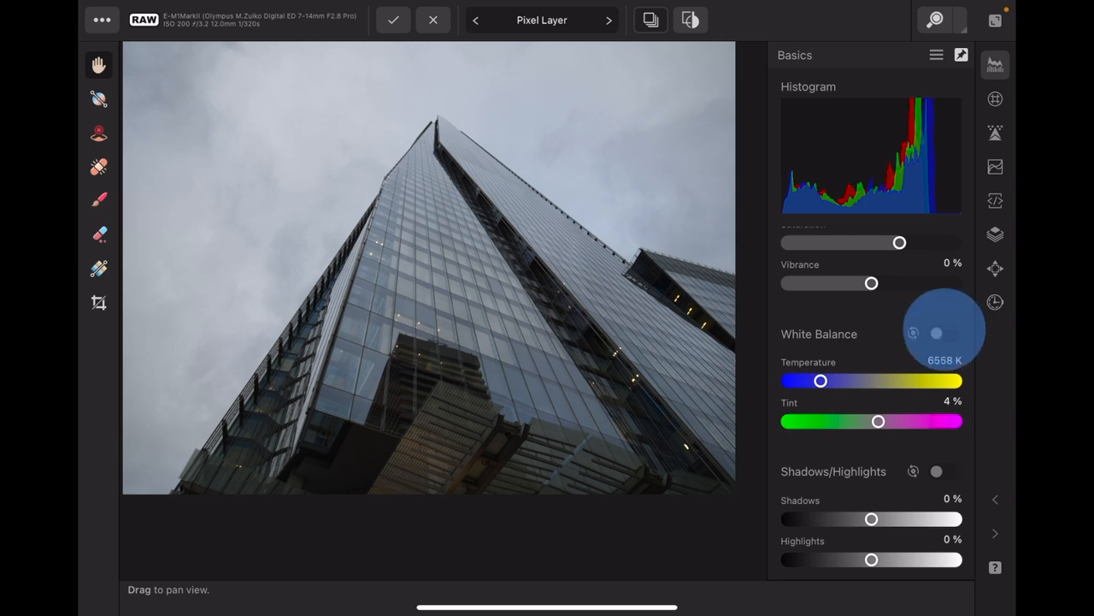
{"action": "left_click", "coordinate": [945, 334]}
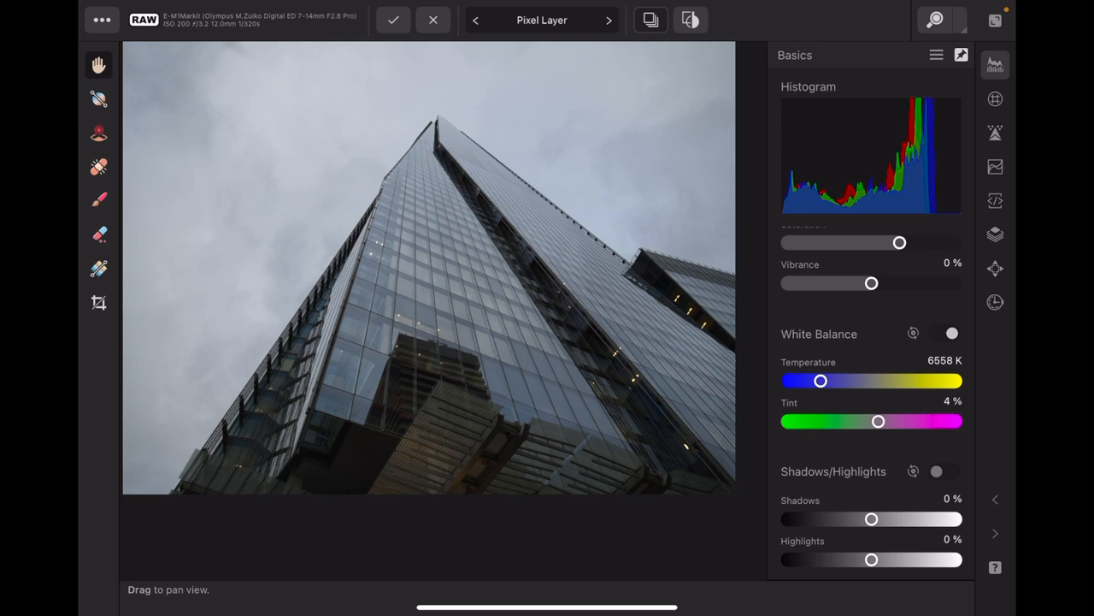
{"action": "left_click_drag", "start_coordinate": [821, 381], "coordinate": [823, 381]}
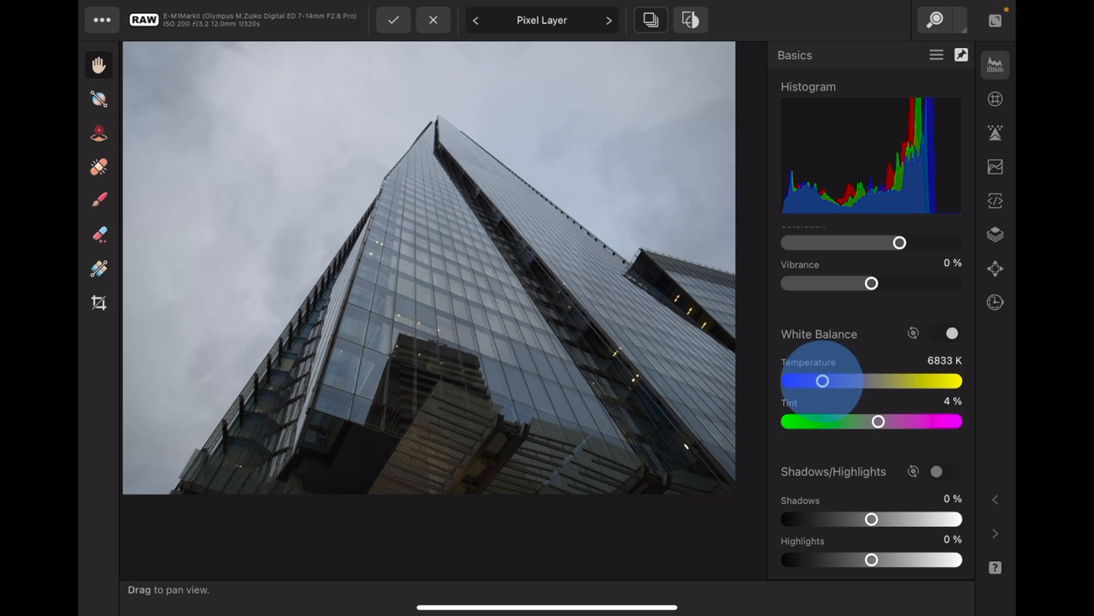
{"action": "left_click_drag", "start_coordinate": [823, 381], "coordinate": [830, 381]}
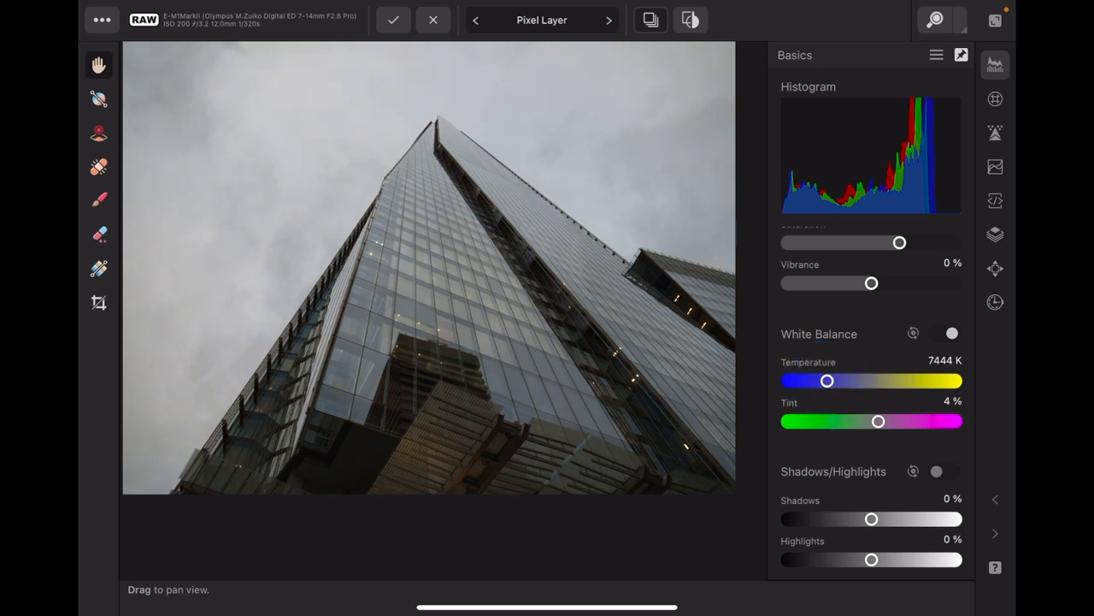
{"action": "left_click_drag", "start_coordinate": [827, 381], "coordinate": [829, 380]}
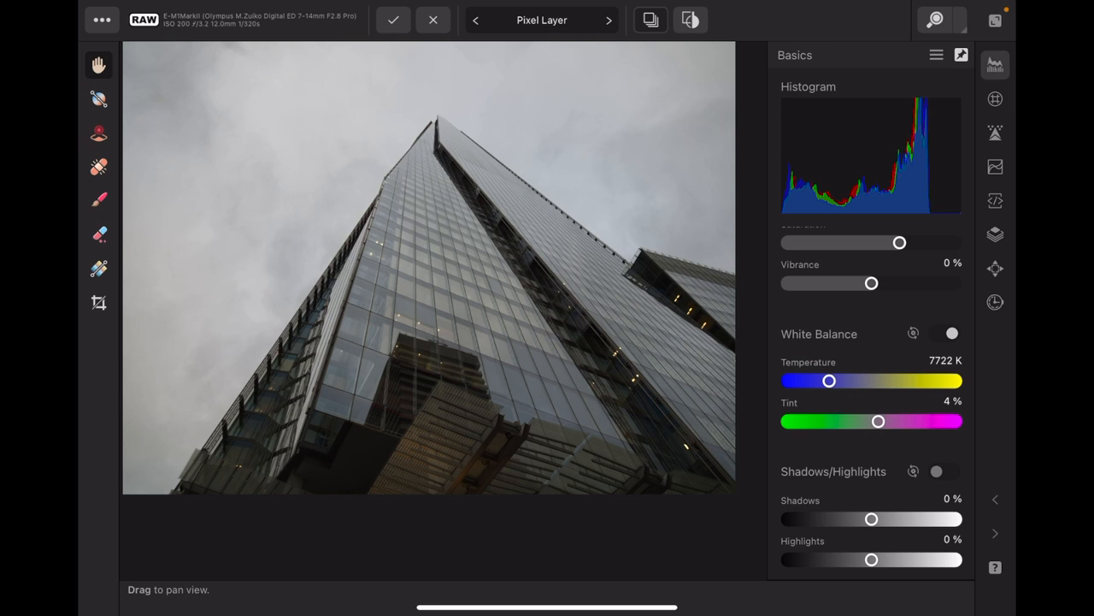
{"action": "left_click_drag", "start_coordinate": [827, 381], "coordinate": [843, 381]}
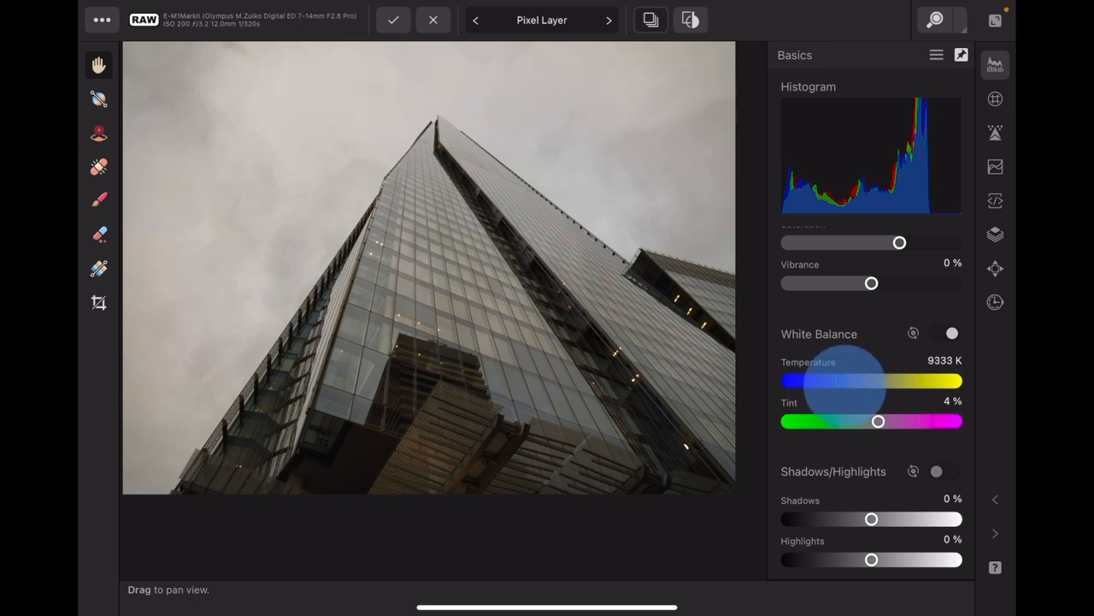
Try extreme warm and cool temperatures, then settle at 7722 K
{"action": "left_click_drag", "start_coordinate": [841, 380], "coordinate": [939, 381]}
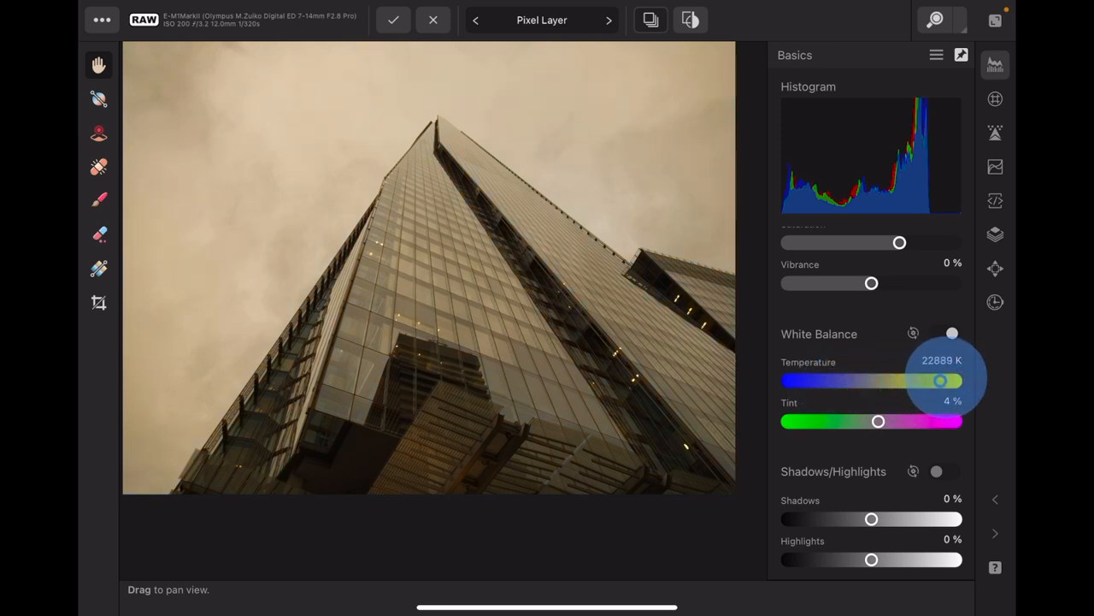
{"action": "left_click_drag", "start_coordinate": [941, 381], "coordinate": [804, 380]}
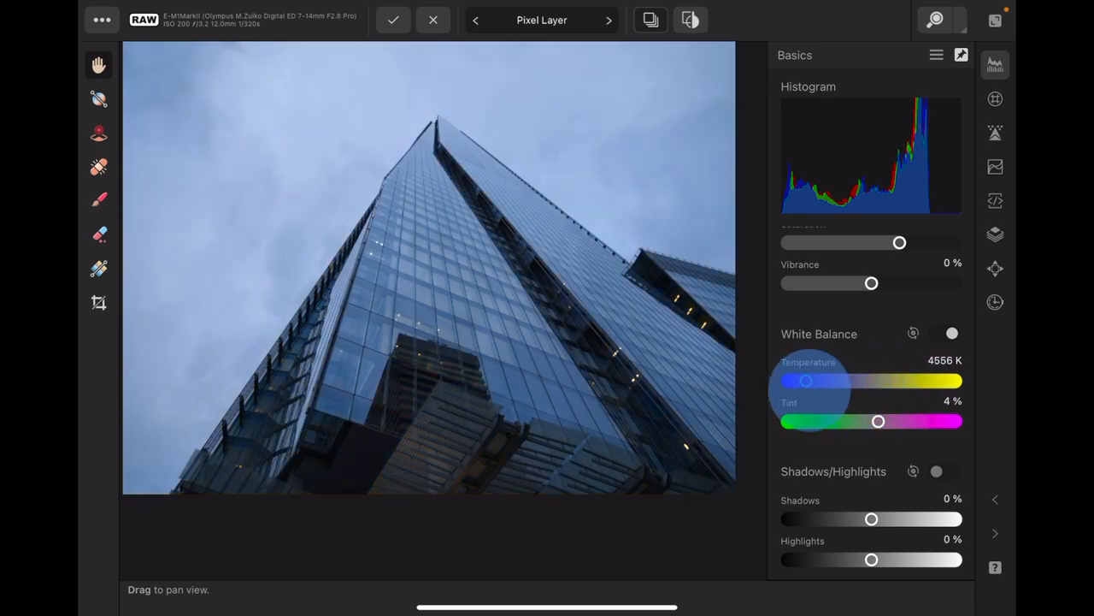
{"action": "left_click_drag", "start_coordinate": [806, 381], "coordinate": [791, 380]}
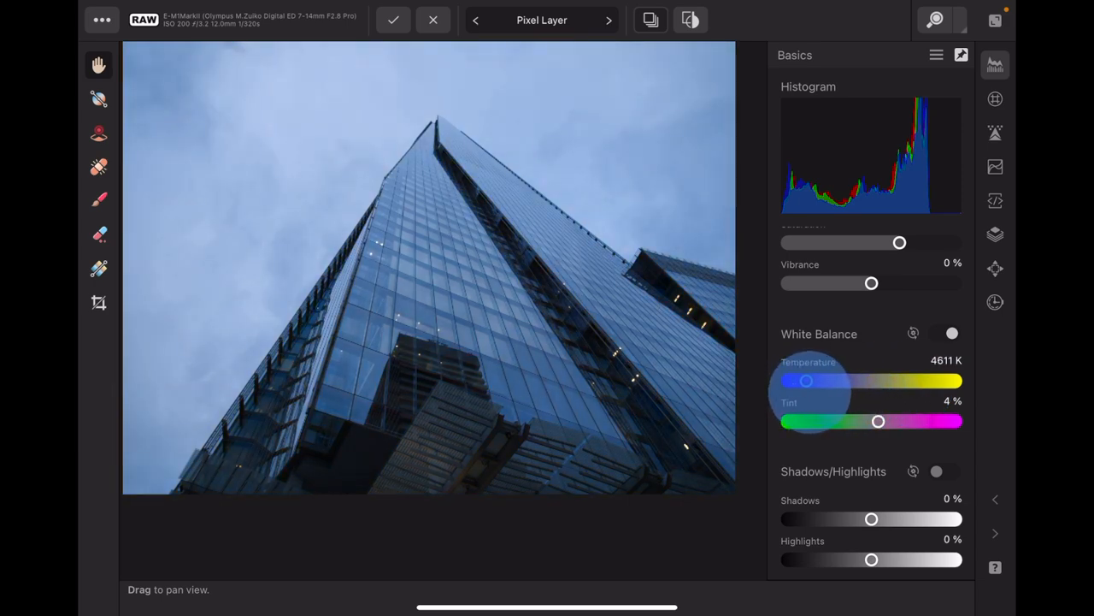
{"action": "left_click_drag", "start_coordinate": [806, 380], "coordinate": [838, 380]}
{"action": "type", "text": "7"}
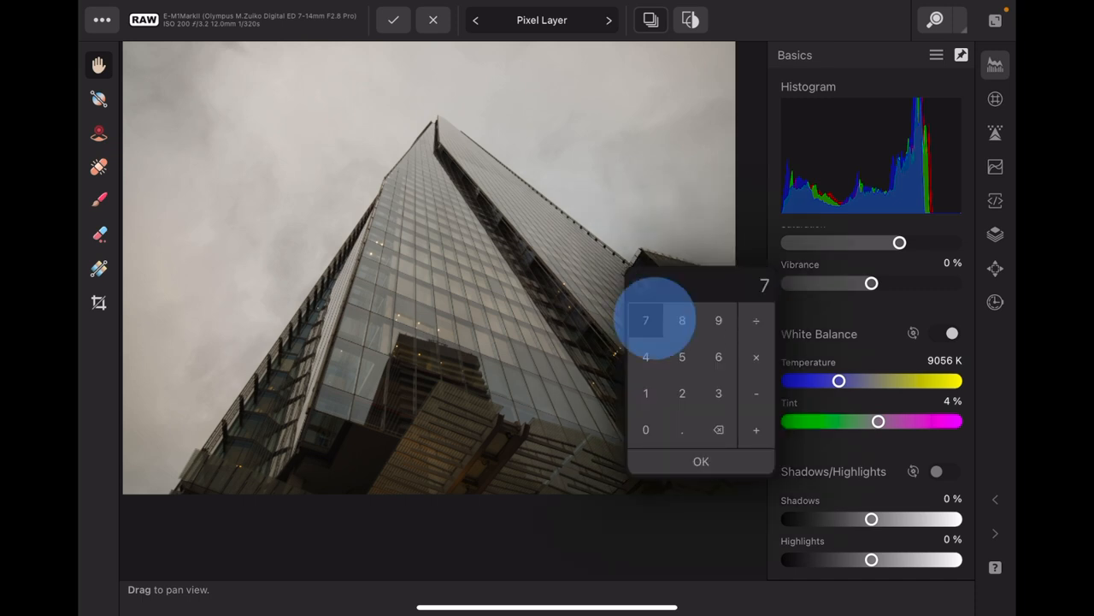
{"action": "left_click", "coordinate": [700, 460]}
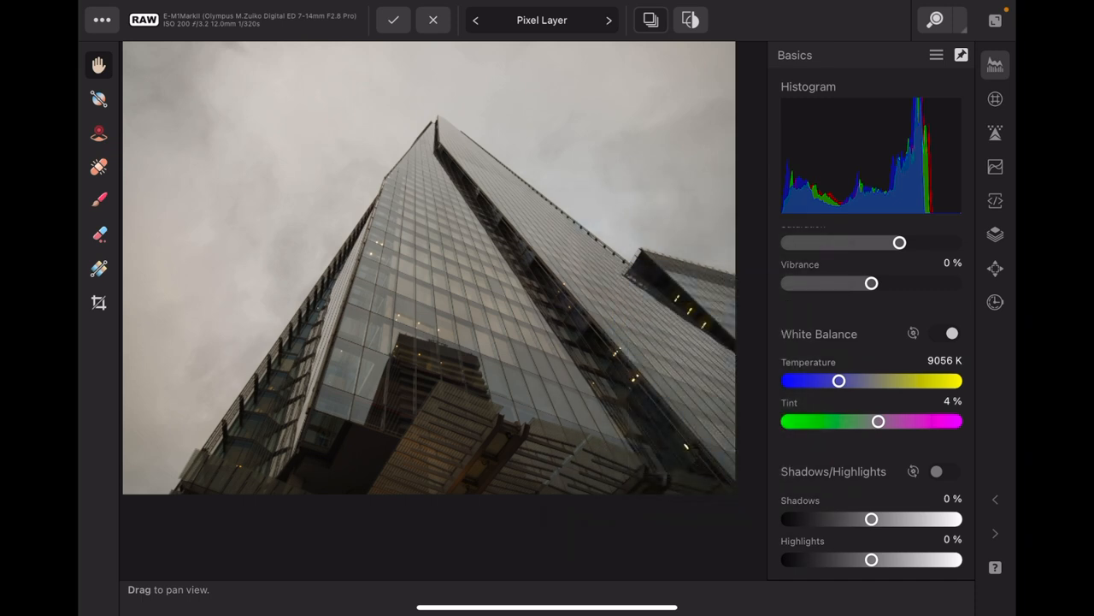
{"action": "left_click_drag", "start_coordinate": [839, 380], "coordinate": [828, 380]}
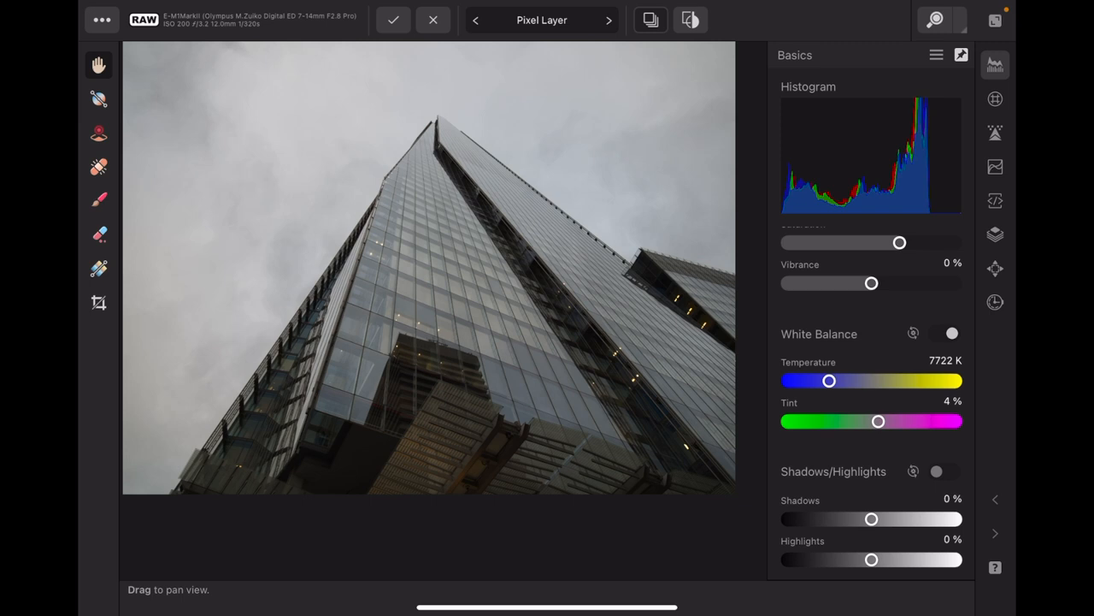
Swing the white balance tint between green and magenta, finally leaving it at −8%
{"action": "left_click_drag", "start_coordinate": [878, 421], "coordinate": [863, 421]}
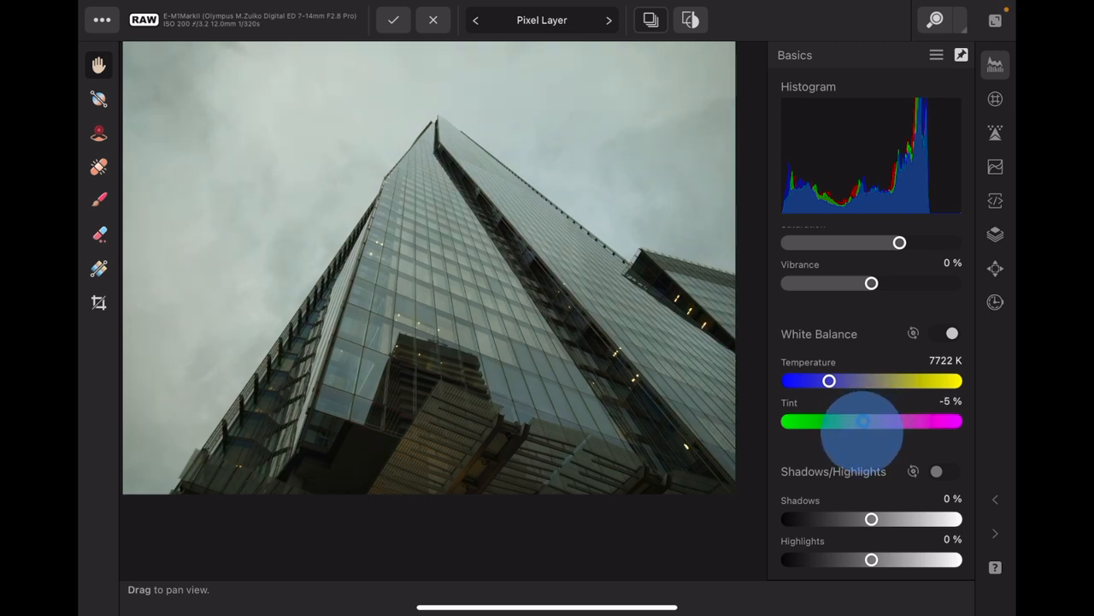
{"action": "left_click_drag", "start_coordinate": [862, 423], "coordinate": [866, 421]}
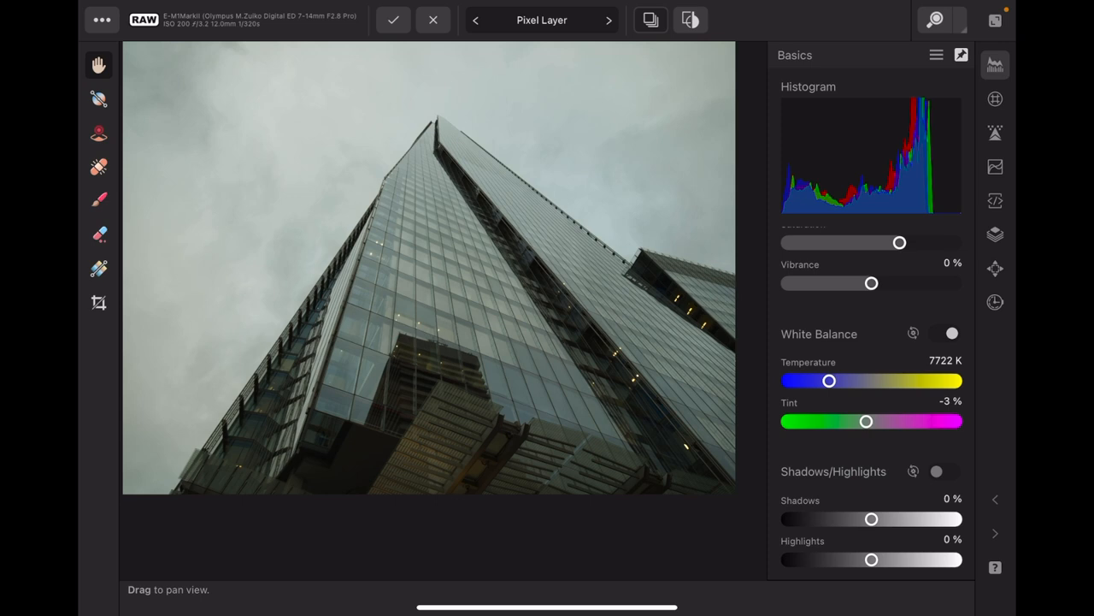
{"action": "left_click_drag", "start_coordinate": [866, 420], "coordinate": [856, 420]}
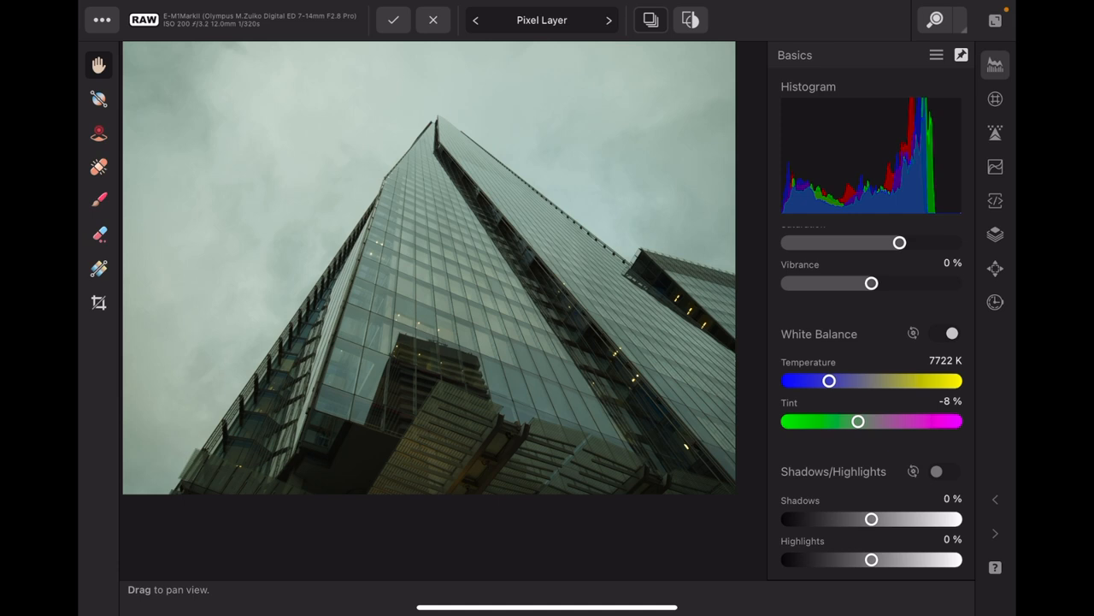
{"action": "left_click_drag", "start_coordinate": [858, 420], "coordinate": [844, 420]}
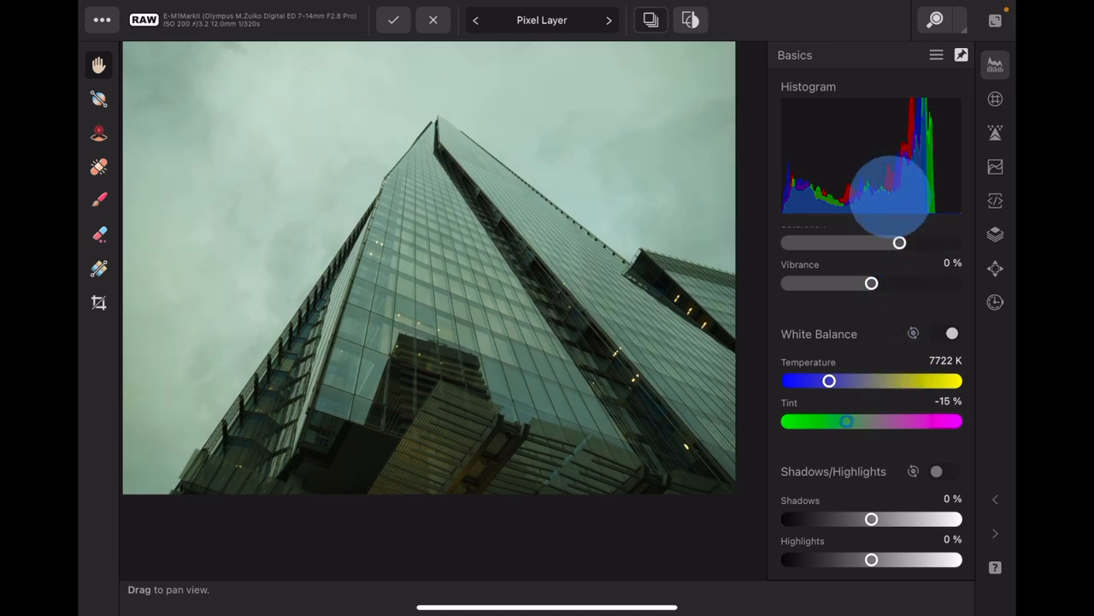
{"action": "left_click_drag", "start_coordinate": [845, 420], "coordinate": [823, 421]}
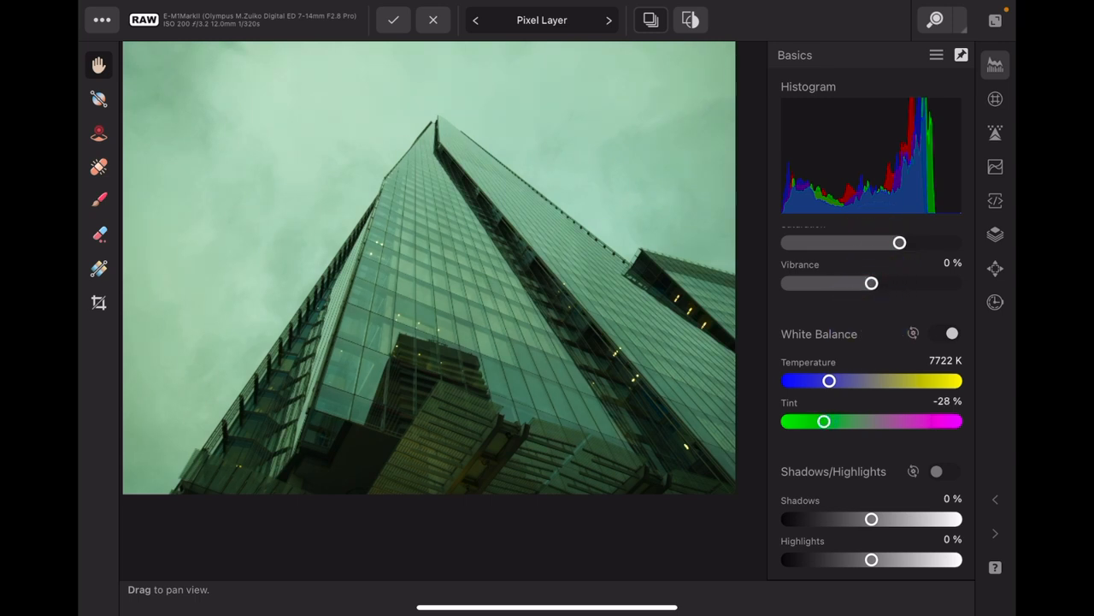
{"action": "left_click_drag", "start_coordinate": [824, 421], "coordinate": [878, 421]}
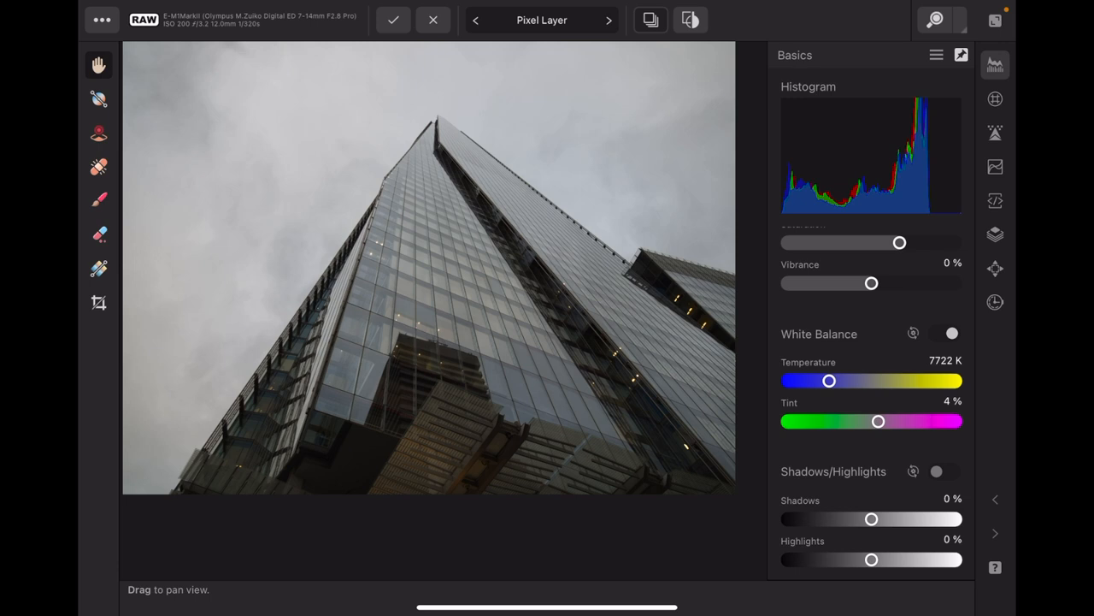
{"action": "left_click_drag", "start_coordinate": [878, 421], "coordinate": [852, 421]}
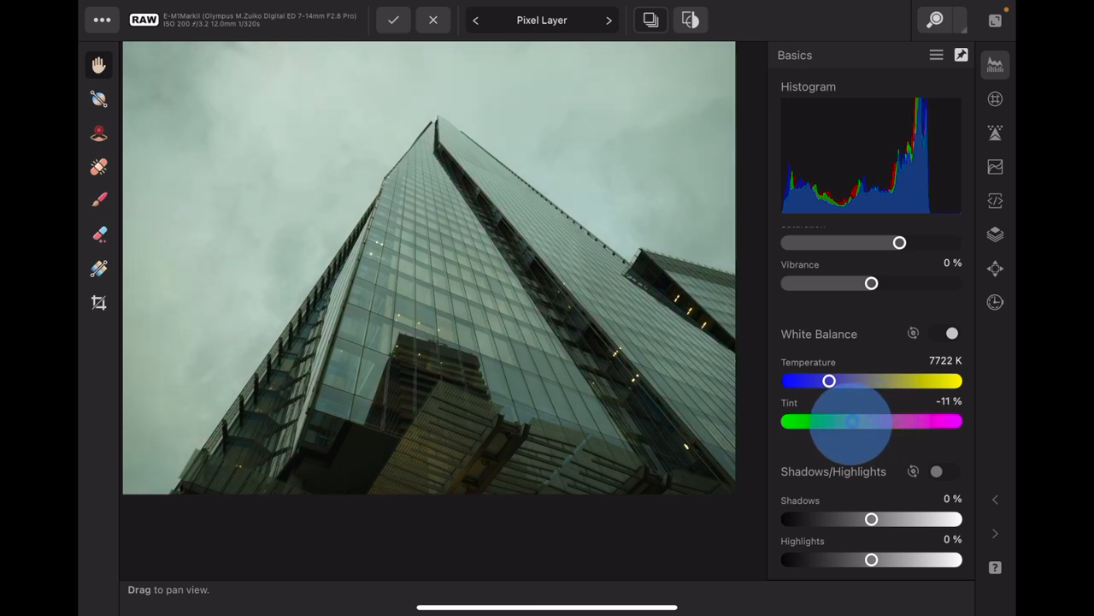
{"action": "left_click_drag", "start_coordinate": [847, 424], "coordinate": [863, 419]}
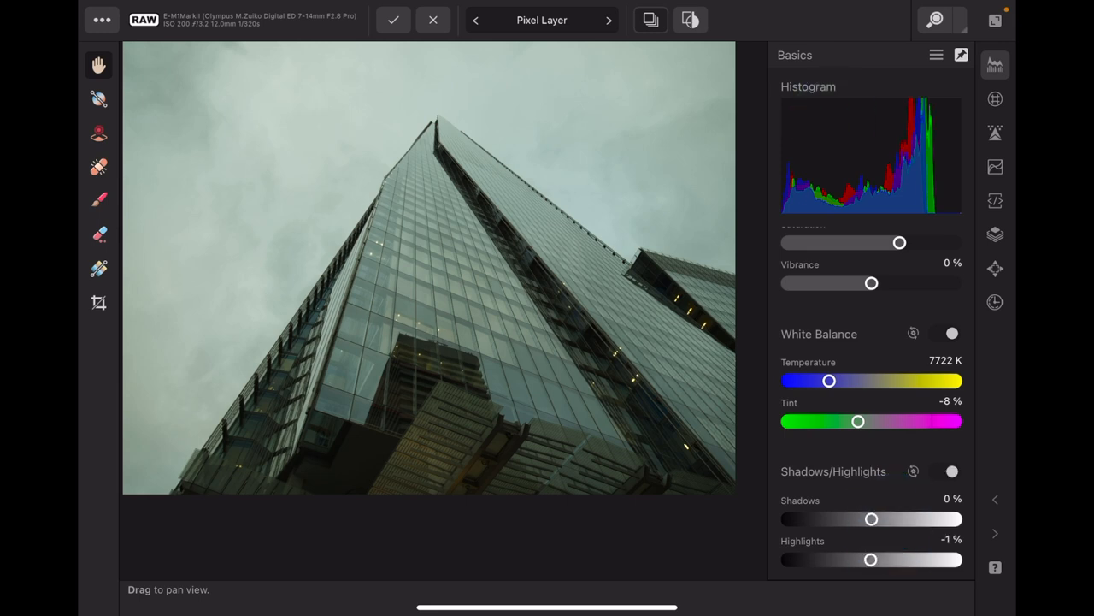
Scroll to Shadows/Highlights and lift the shadows to 40%
{"action": "scroll", "scroll_direction": "down", "scroll_amount": 3}
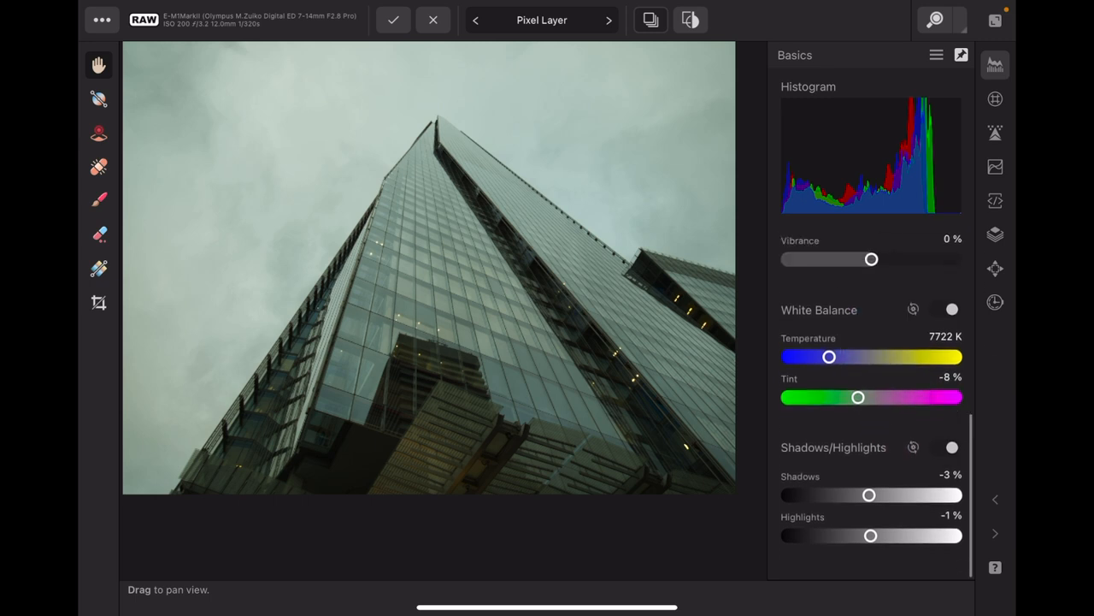
{"action": "scroll", "scroll_direction": "down", "scroll_amount": 3}
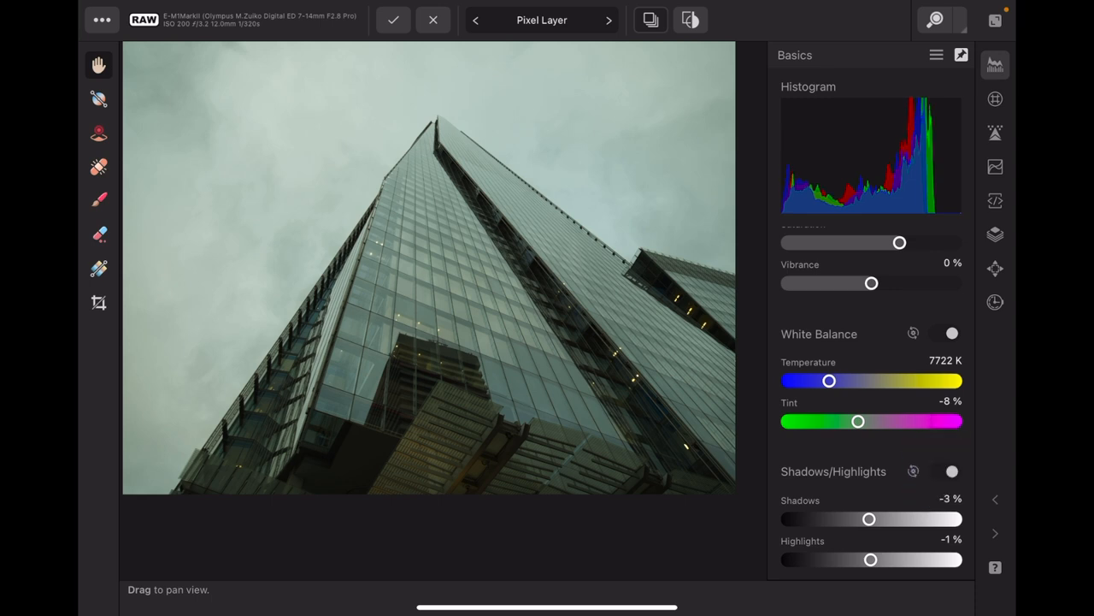
{"action": "left_click_drag", "start_coordinate": [869, 519], "coordinate": [896, 519]}
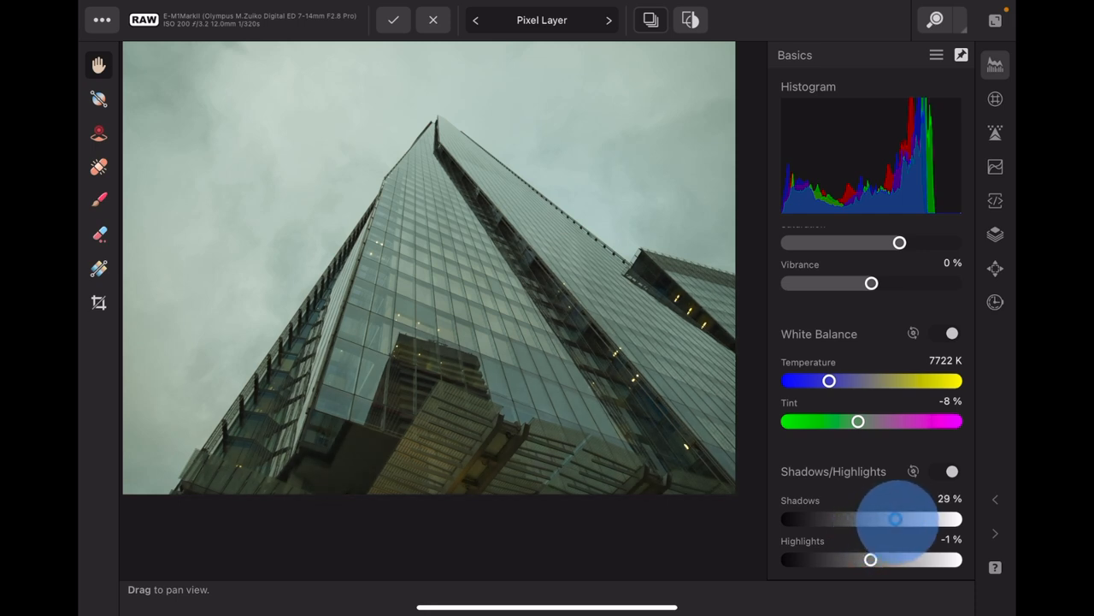
{"action": "left_click_drag", "start_coordinate": [895, 519], "coordinate": [912, 519]}
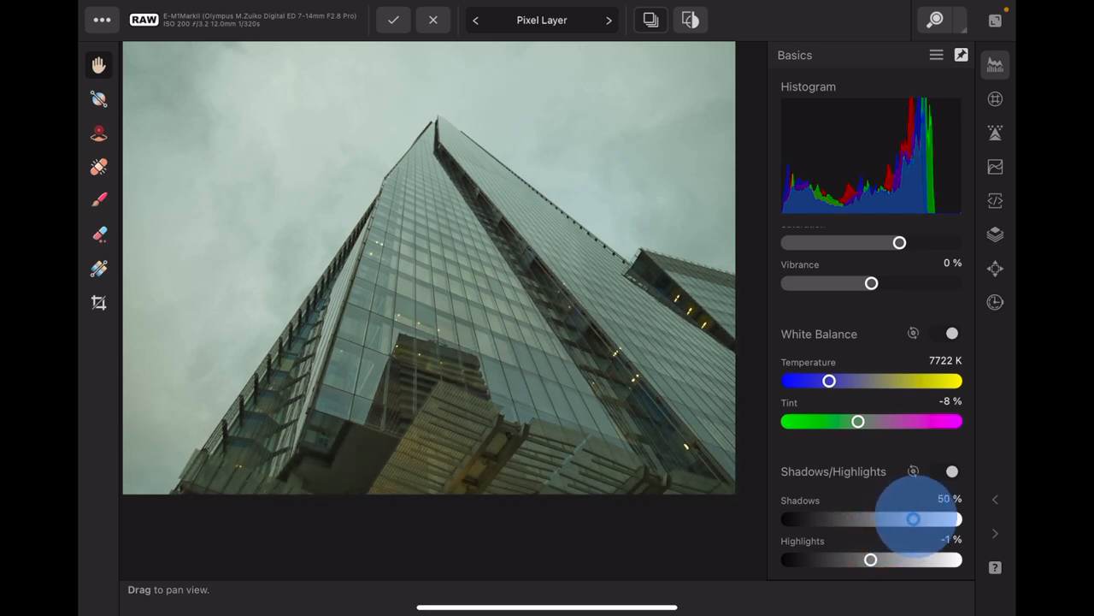
{"action": "left_click_drag", "start_coordinate": [911, 519], "coordinate": [922, 519]}
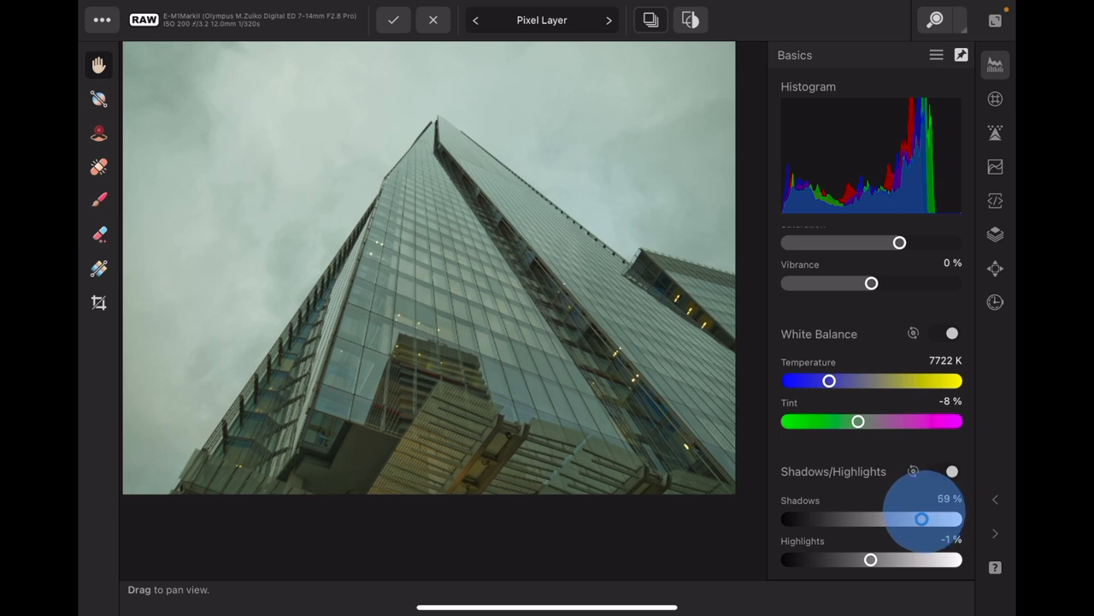
{"action": "left_click_drag", "start_coordinate": [920, 519], "coordinate": [917, 519]}
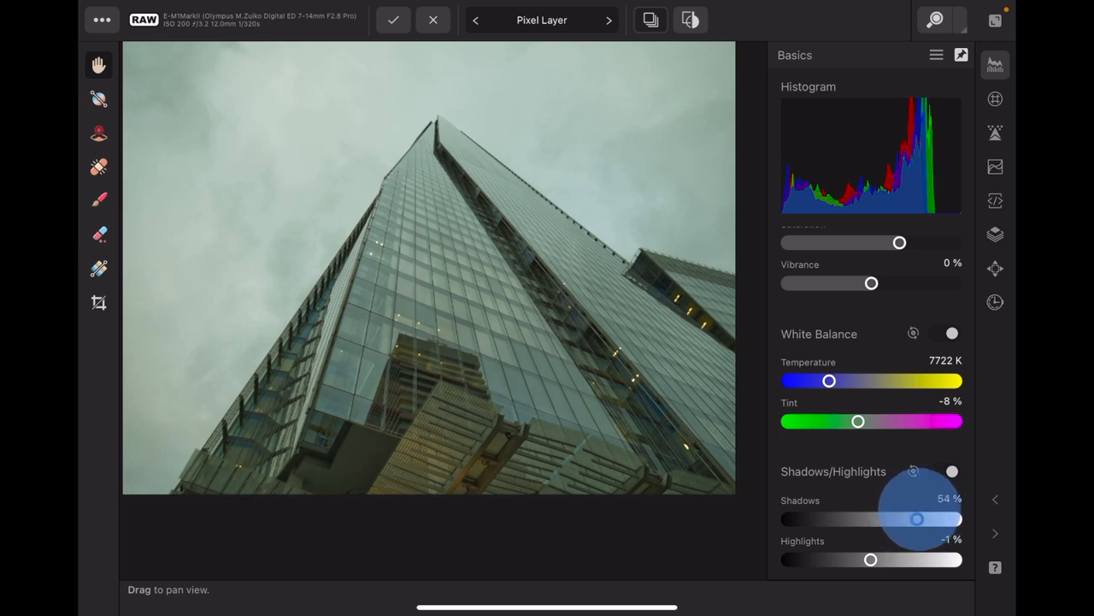
{"action": "left_click_drag", "start_coordinate": [917, 518], "coordinate": [905, 518]}
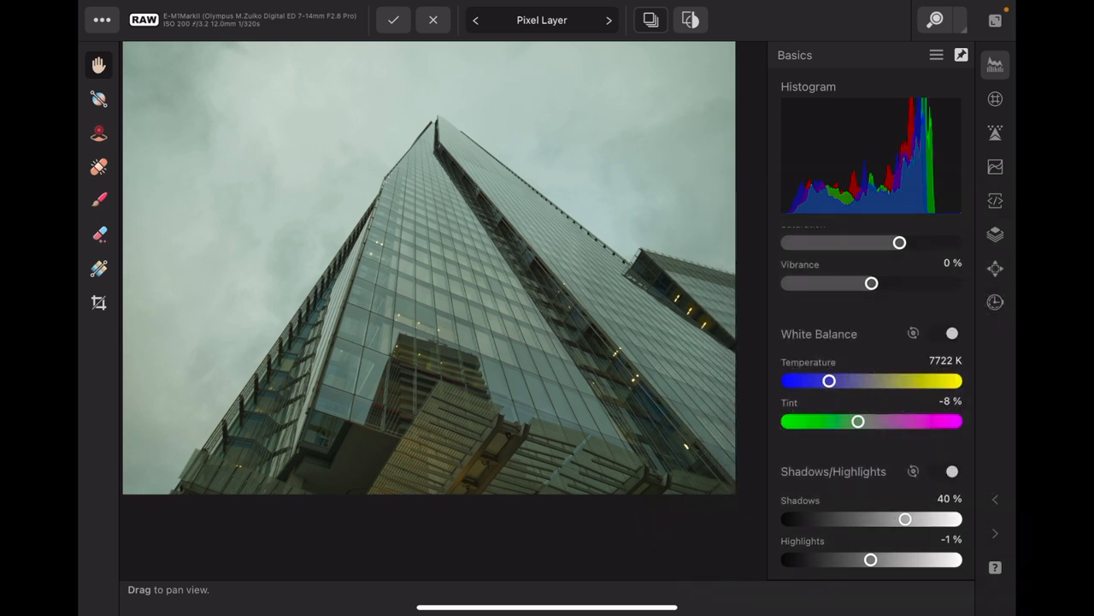
Raise the highlights slider to about 41%
{"action": "left_click_drag", "start_coordinate": [871, 559], "coordinate": [891, 559]}
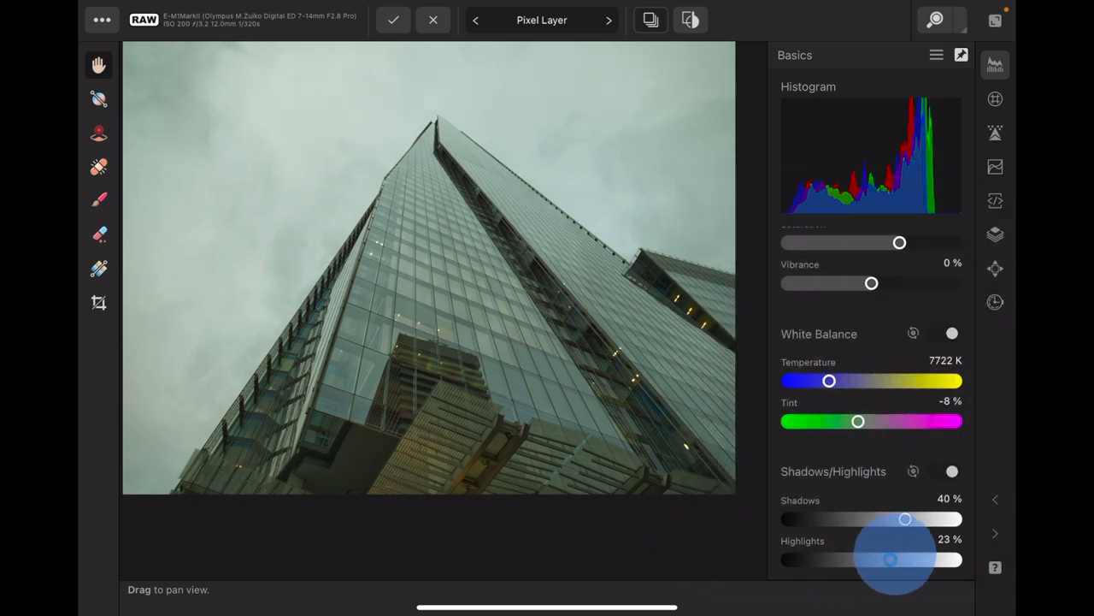
{"action": "left_click_drag", "start_coordinate": [890, 559], "coordinate": [879, 559]}
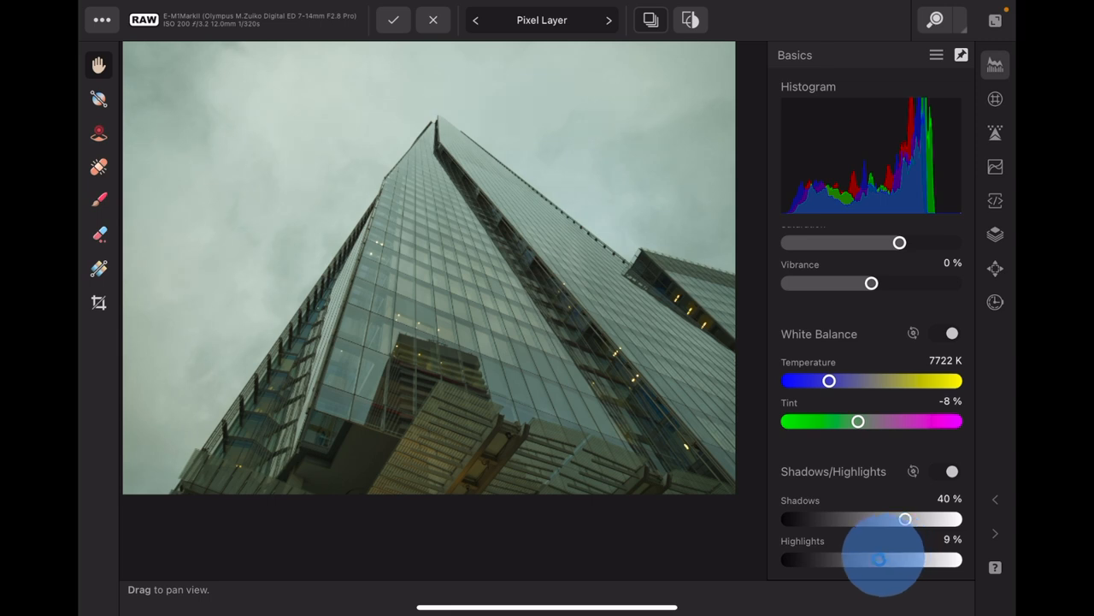
{"action": "left_click_drag", "start_coordinate": [879, 559], "coordinate": [907, 560]}
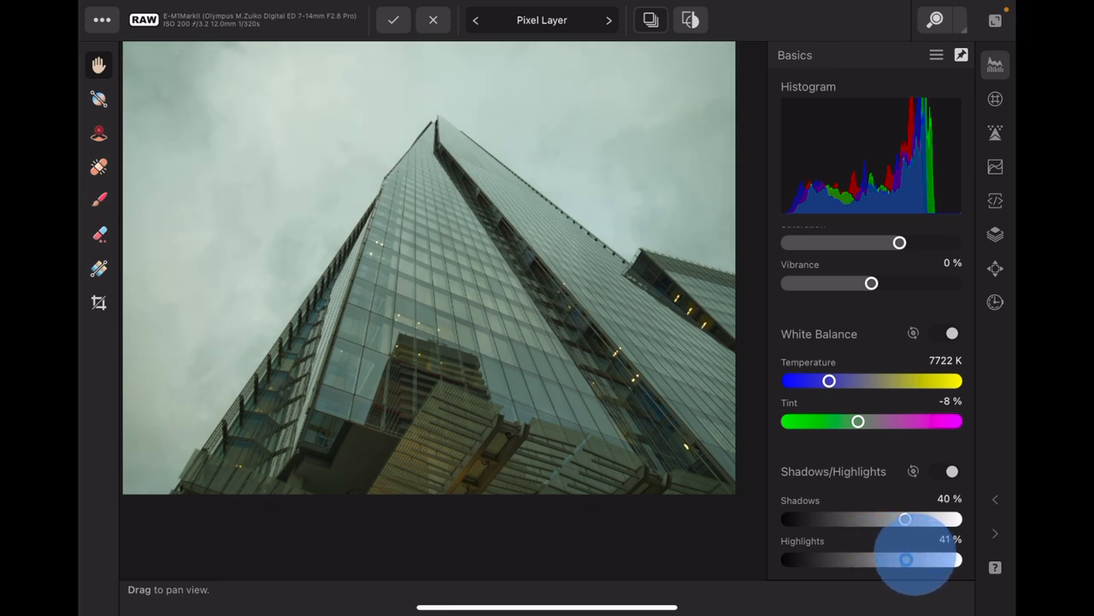
{"action": "left_click_drag", "start_coordinate": [905, 559], "coordinate": [906, 559]}
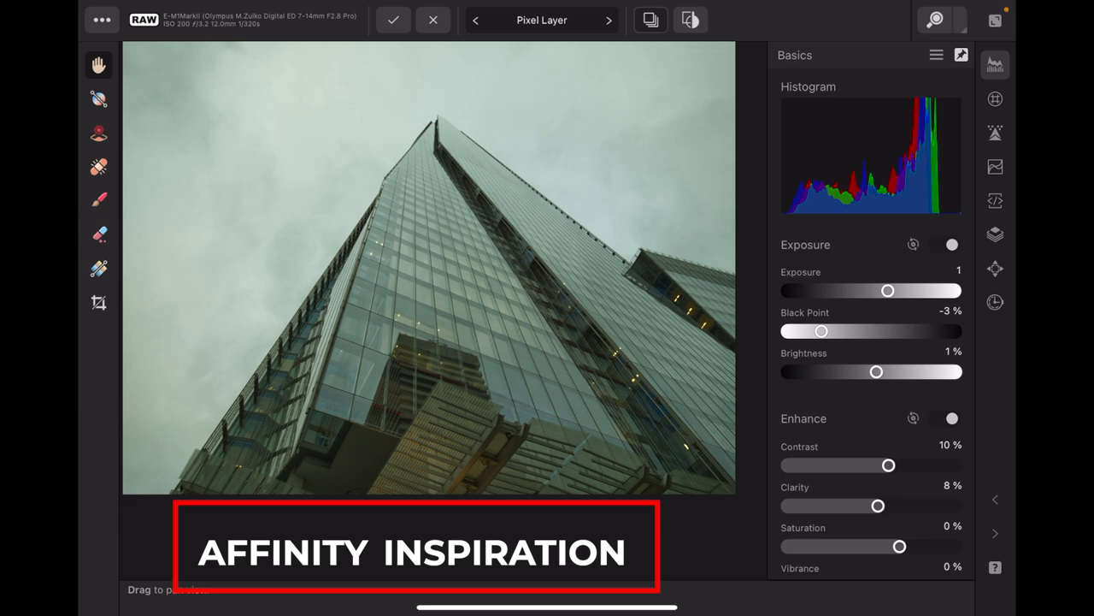
{"action": "left_click", "coordinate": [393, 20]}
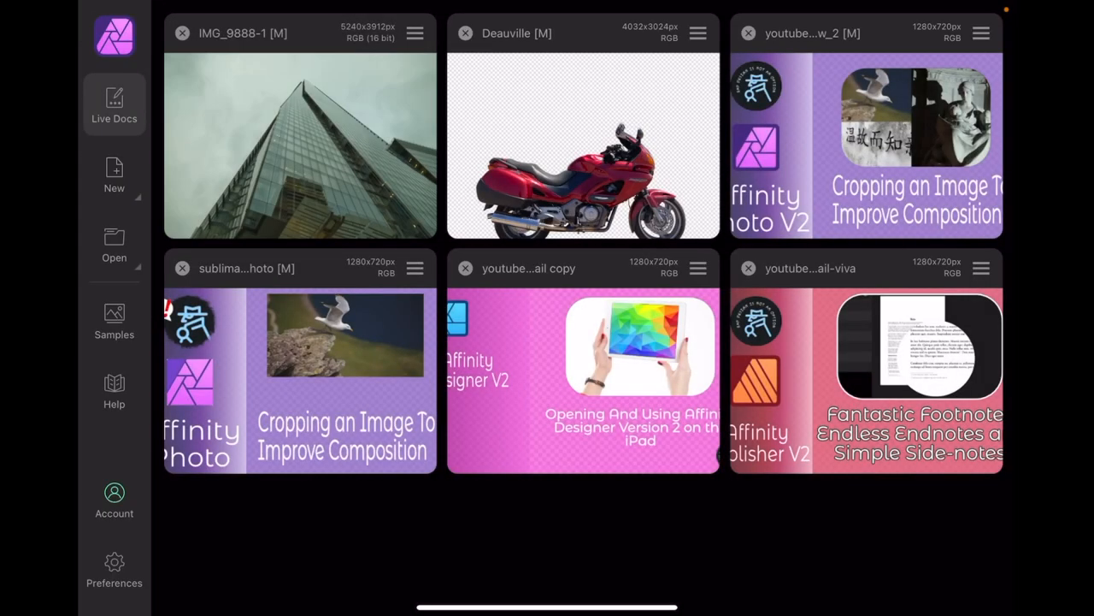
Save the document as 'Developed Image' in the iCloud Drive Affinity Photo folder
{"action": "left_click", "coordinate": [415, 32]}
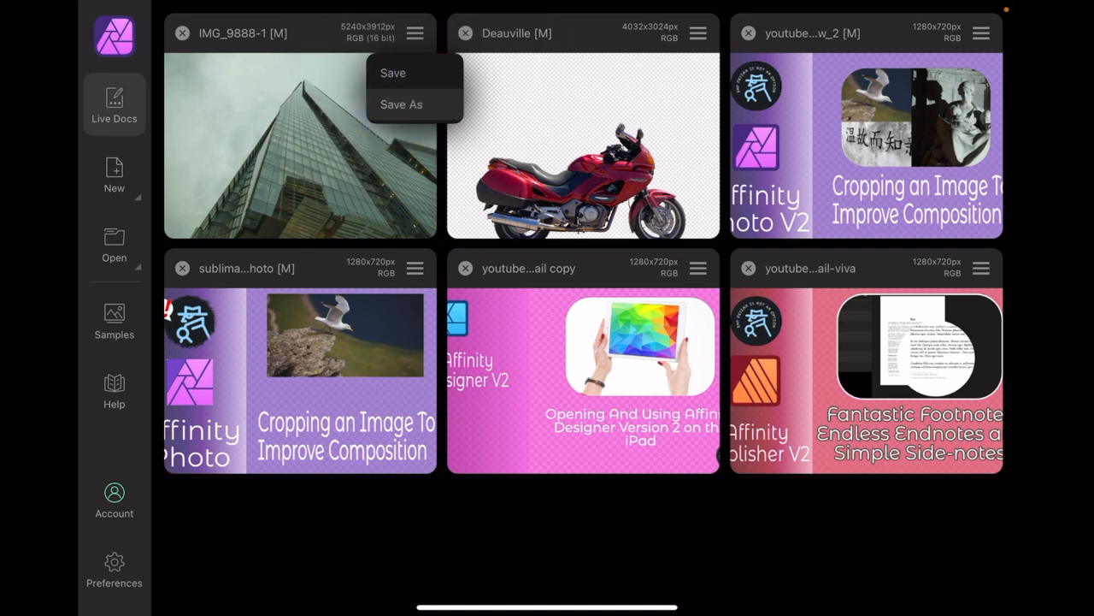
{"action": "left_click", "coordinate": [392, 72]}
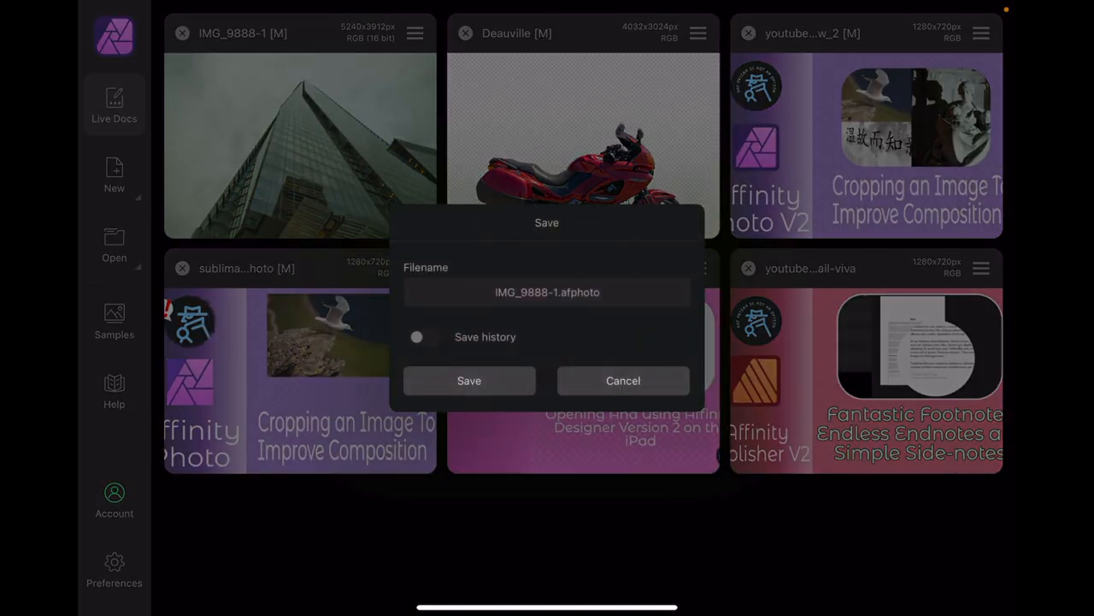
{"action": "left_click", "coordinate": [546, 292]}
{"action": "type", "text": "Developed"}
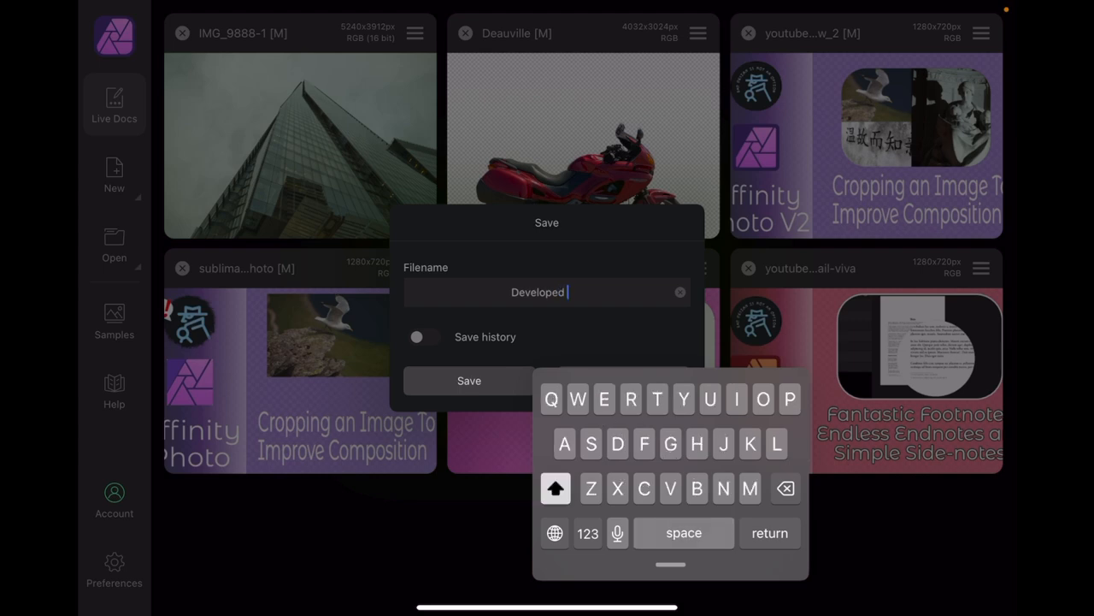
{"action": "type", "text": "Ima"}
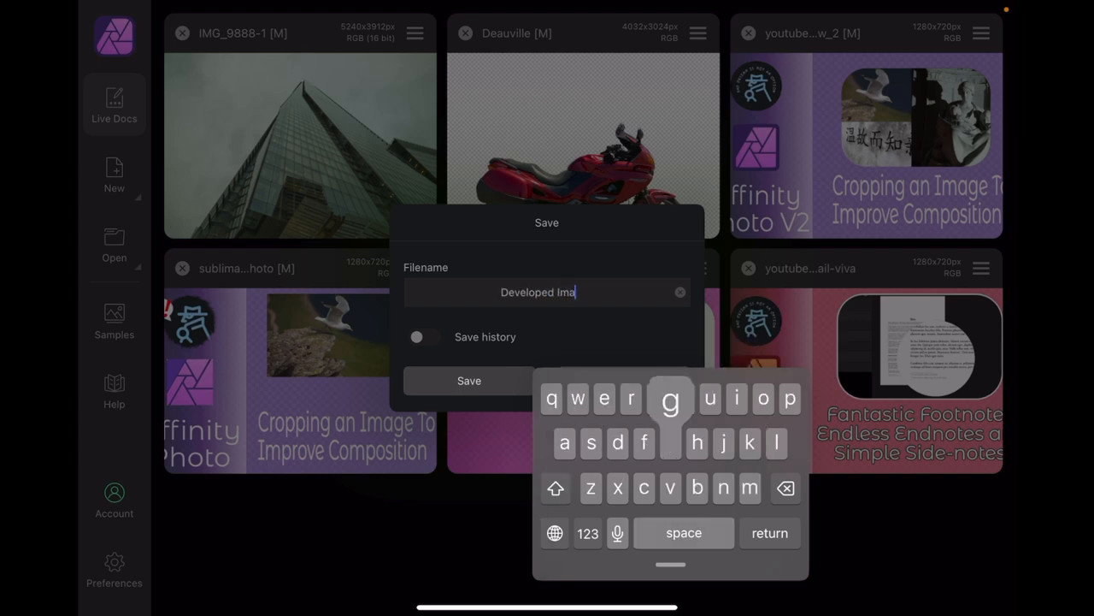
{"action": "left_click", "coordinate": [469, 381]}
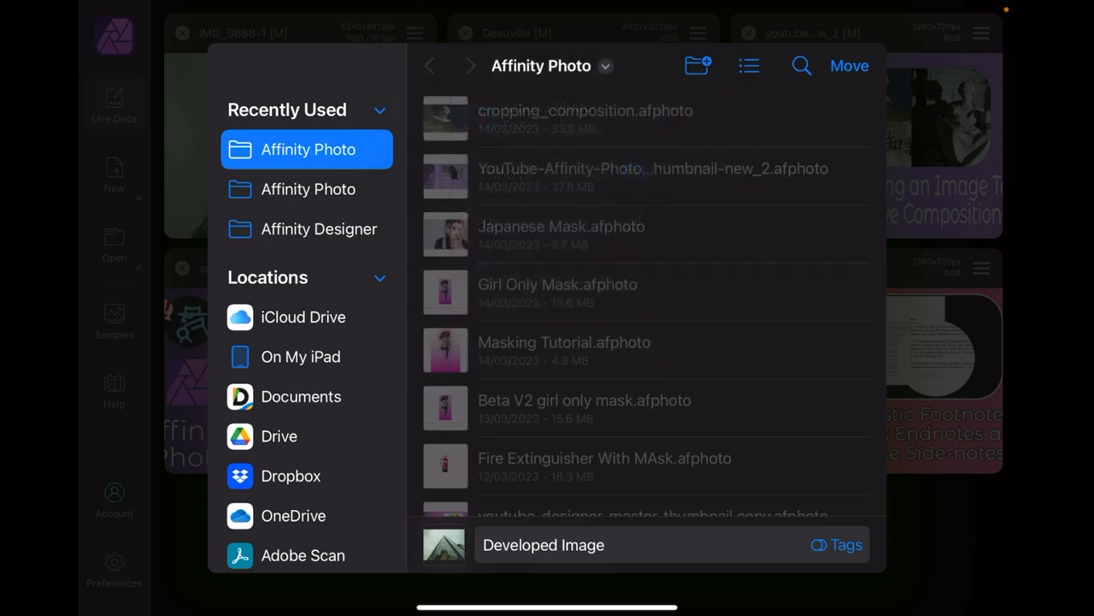
{"action": "left_click", "coordinate": [303, 317]}
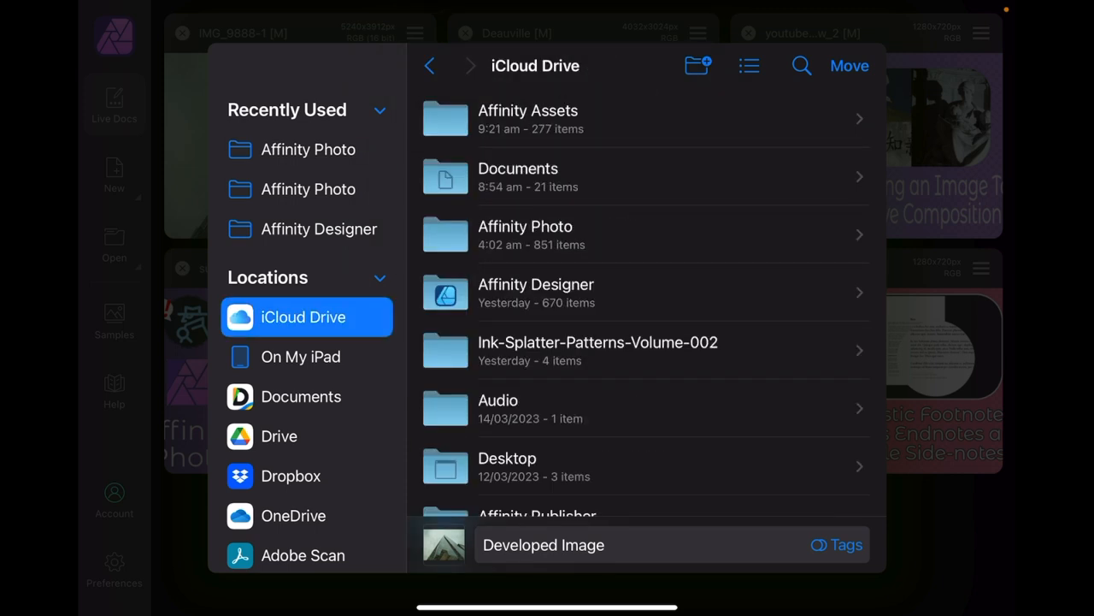
{"action": "left_click", "coordinate": [308, 189]}
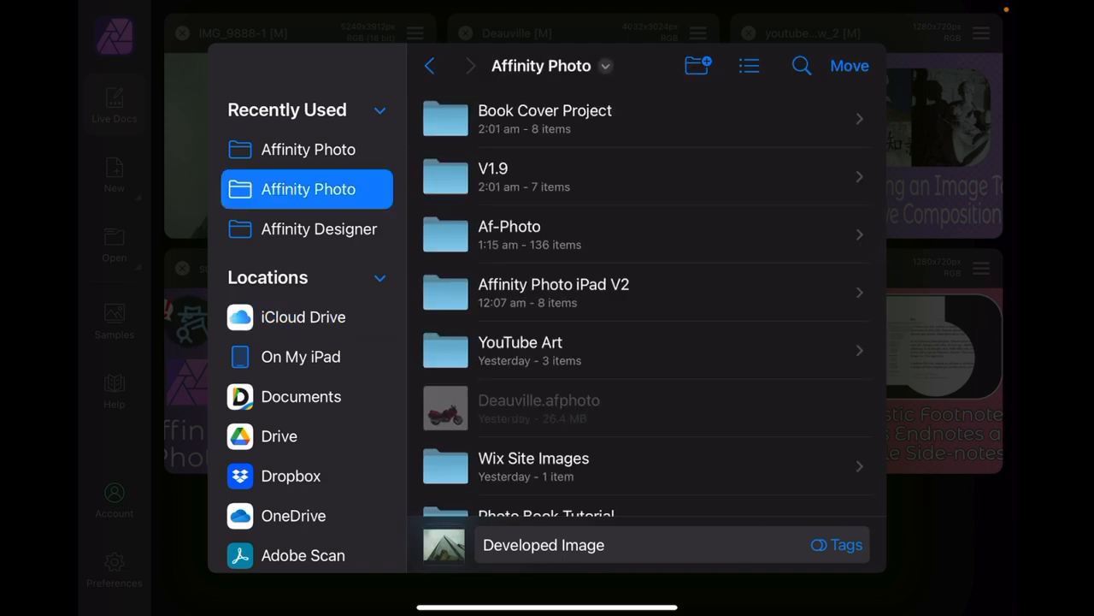
{"action": "left_click", "coordinate": [544, 545]}
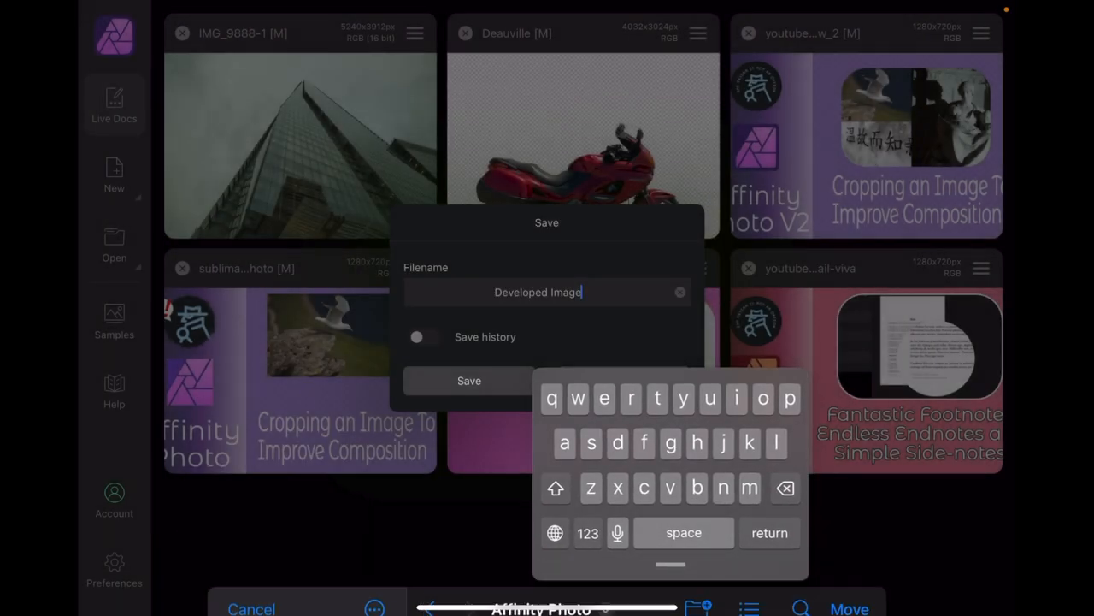
{"action": "left_click", "coordinate": [468, 380]}
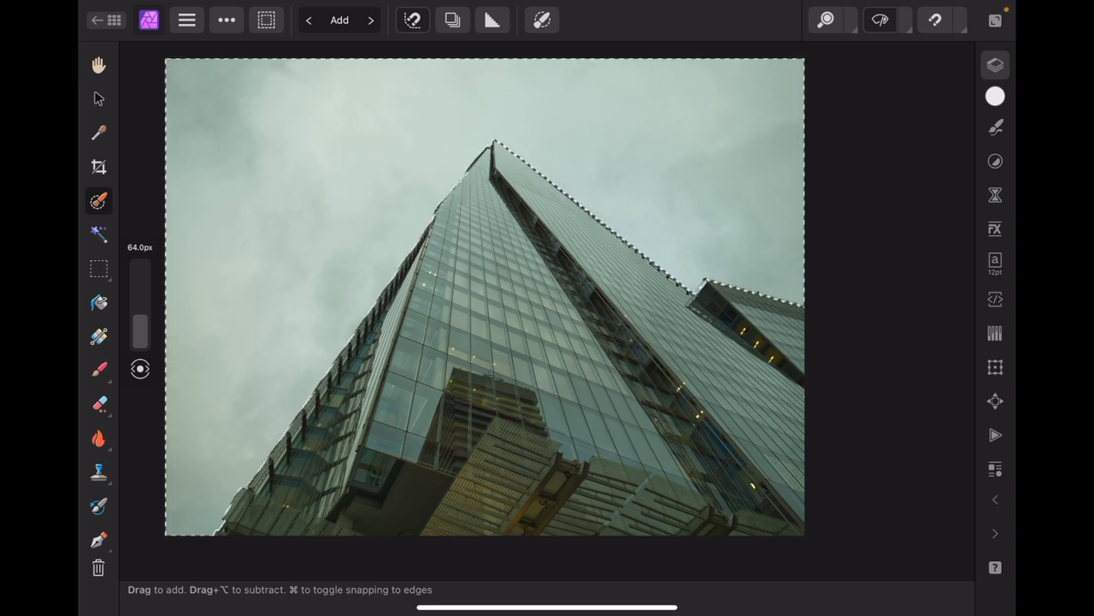
Delete the selected grey sky, clear the selection, and show the Layers studio
{"action": "left_click", "coordinate": [99, 99]}
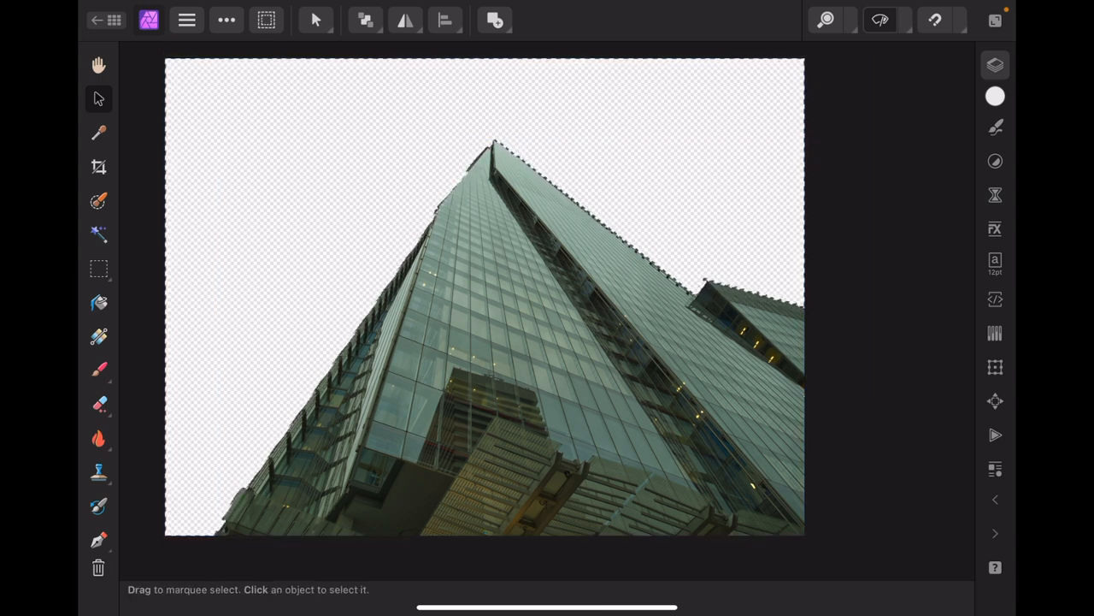
{"action": "left_click", "coordinate": [266, 20]}
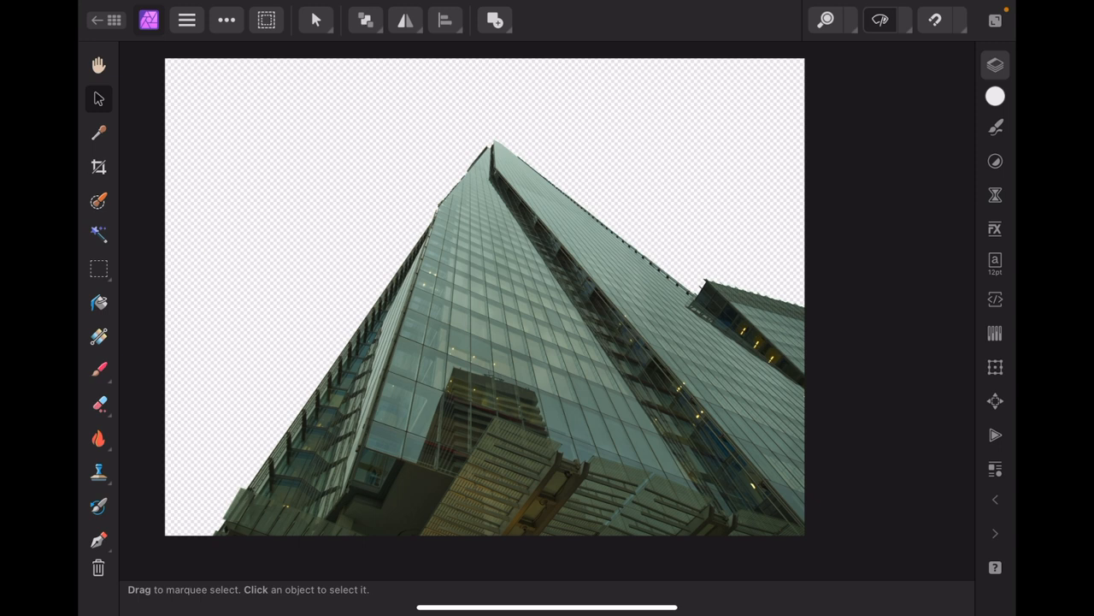
{"action": "left_click", "coordinate": [994, 65]}
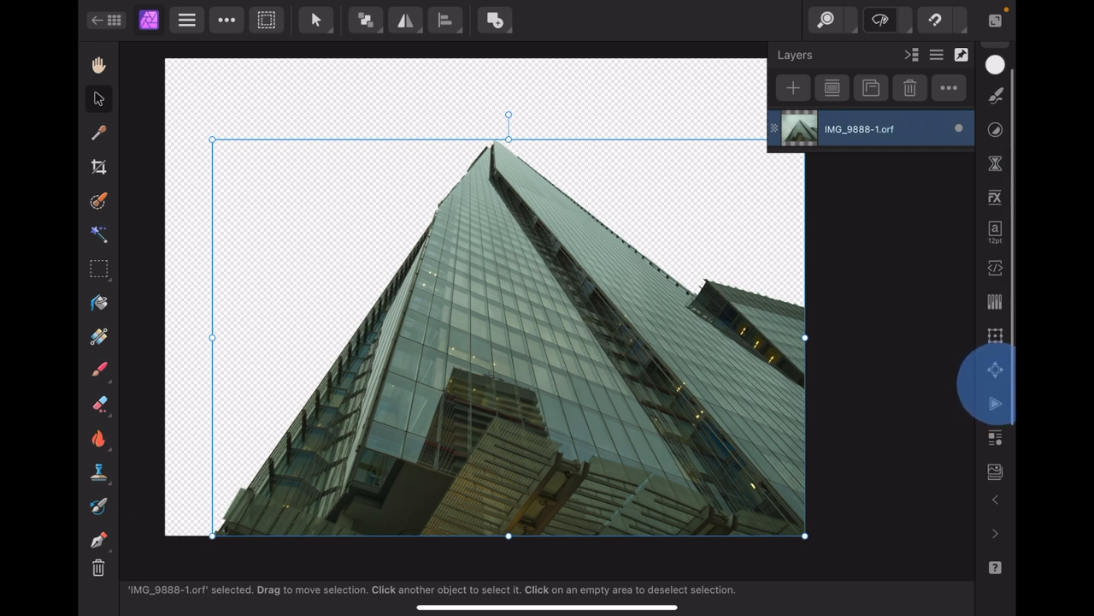
Search Pixabay stock for sunset, undo a wrong image, and place the birds sunset
{"action": "left_click", "coordinate": [995, 400]}
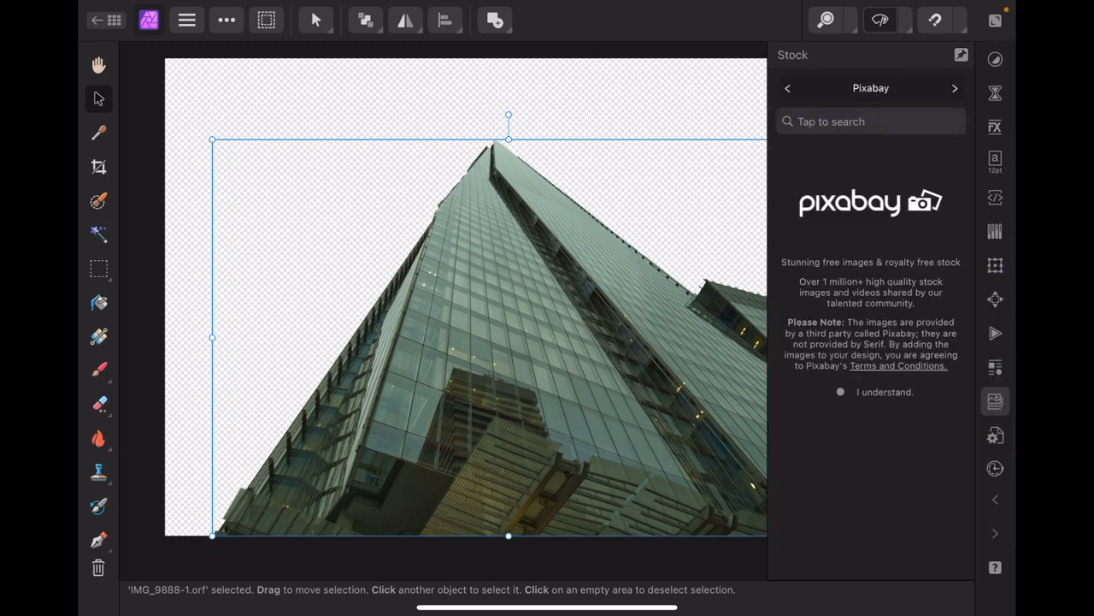
{"action": "left_click", "coordinate": [870, 121]}
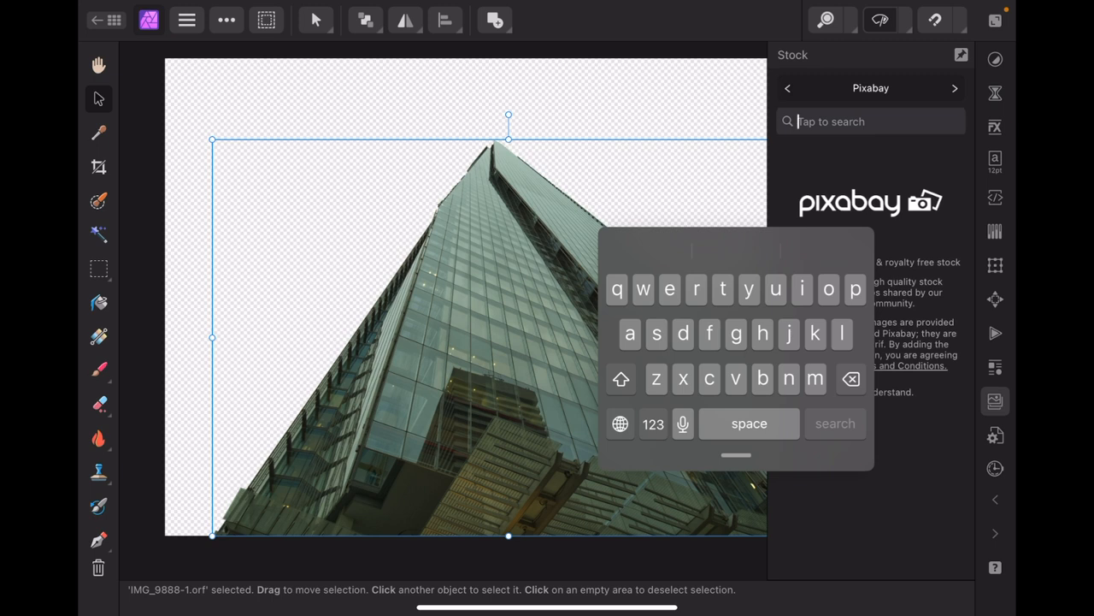
{"action": "type", "text": "sub"}
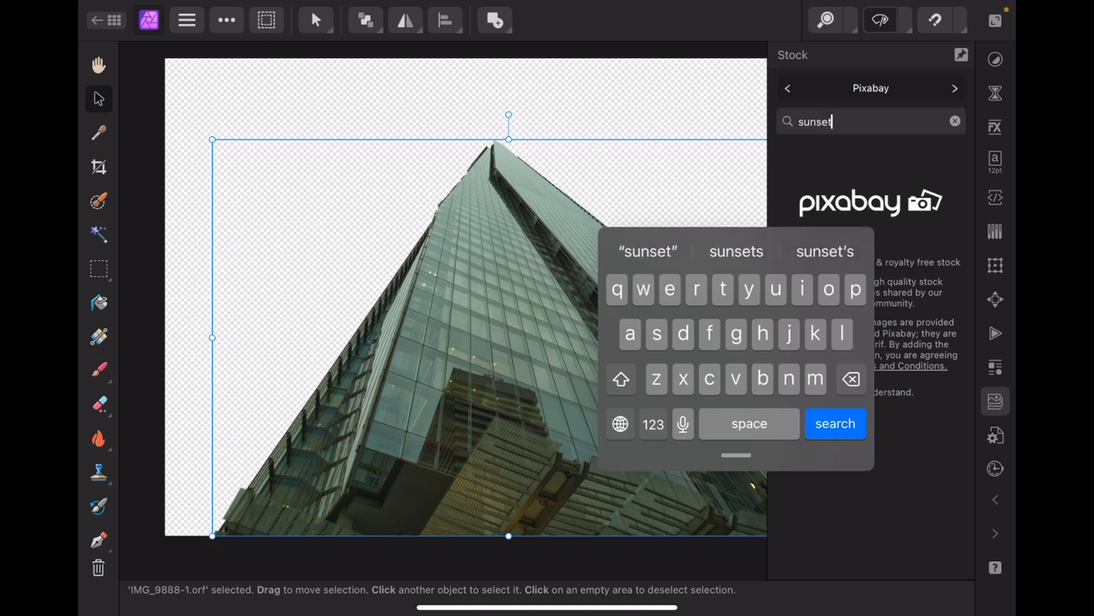
{"action": "left_click", "coordinate": [834, 423]}
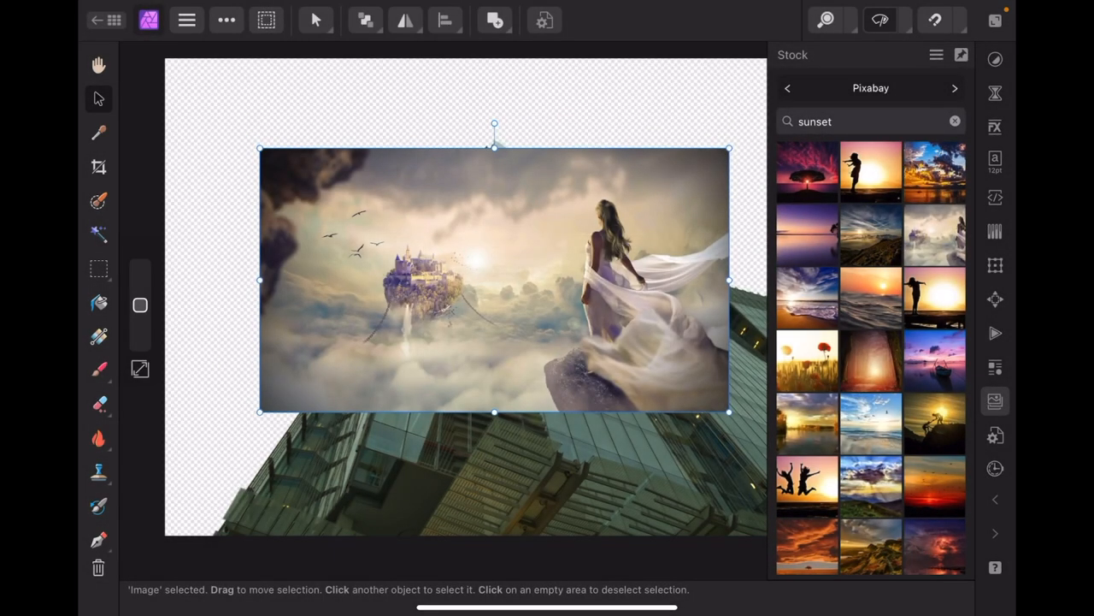
{"action": "key", "text": "ctrl+z"}
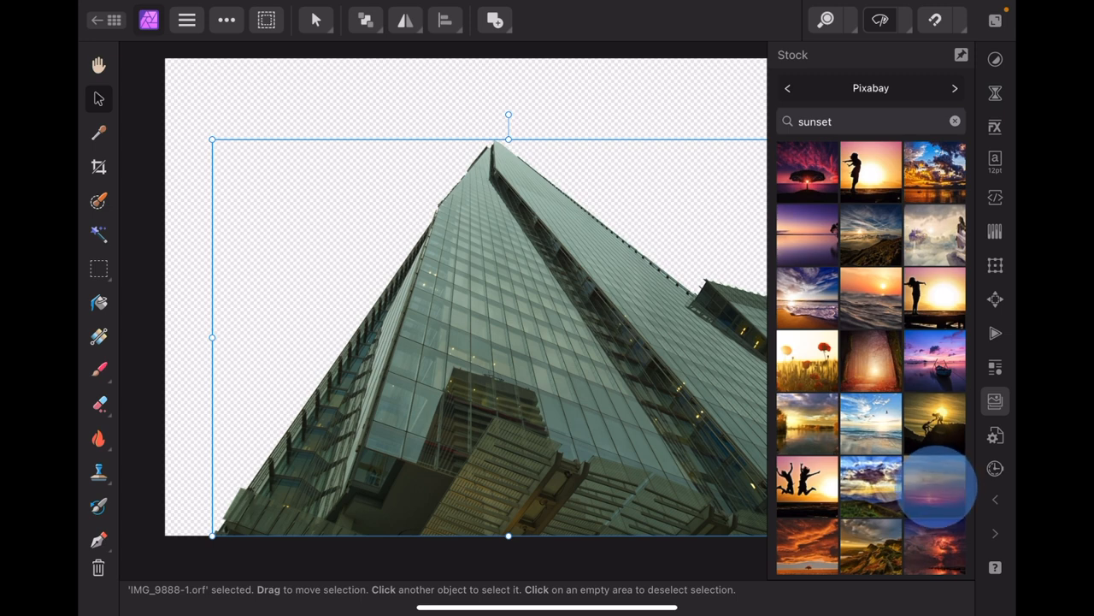
{"action": "left_click_drag", "start_coordinate": [932, 487], "coordinate": [491, 329]}
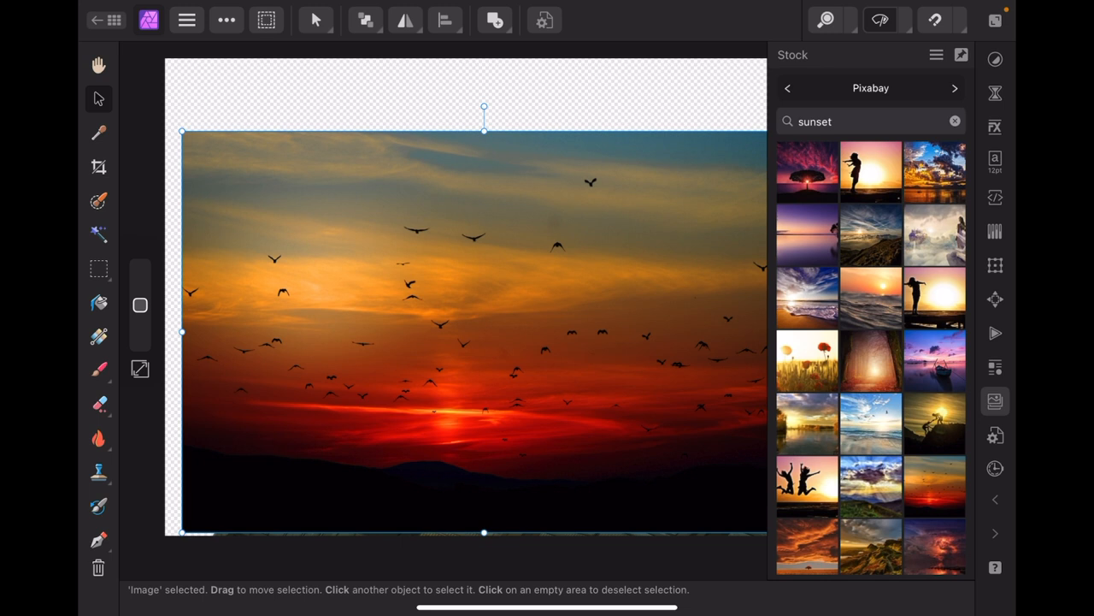
{"action": "left_click", "coordinate": [994, 401]}
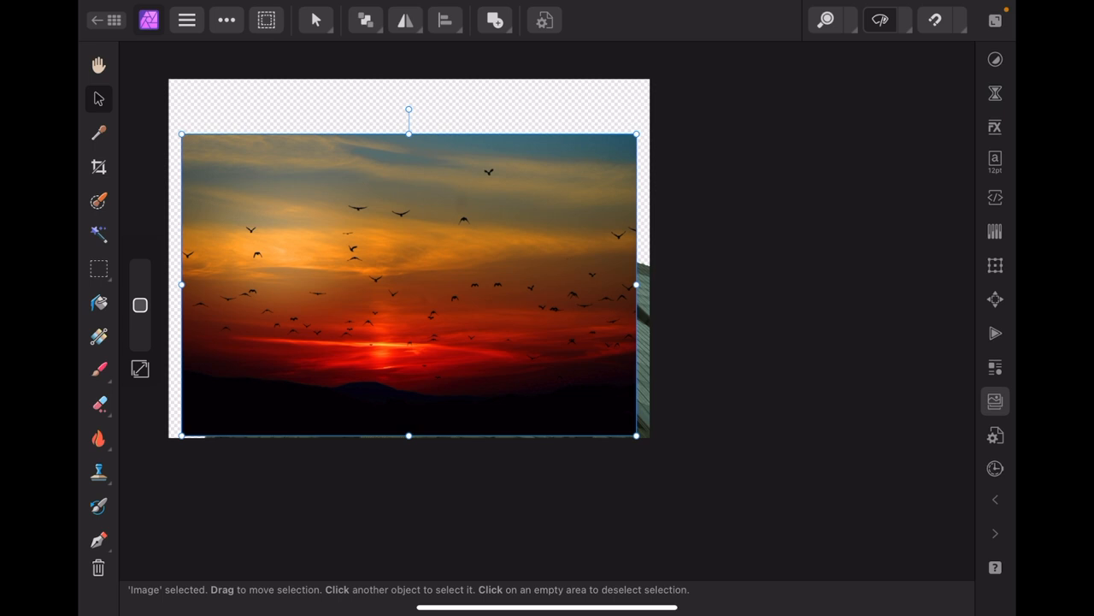
Enlarge the sunset image from a centre anchor in the Transform studio
{"action": "left_click", "coordinate": [995, 265]}
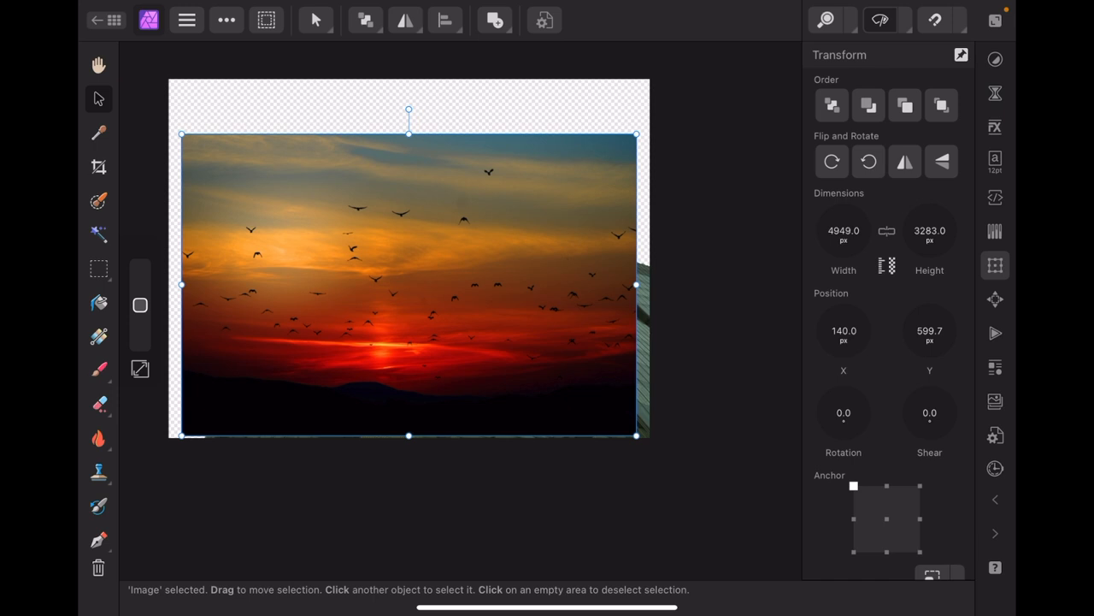
{"action": "left_click", "coordinate": [885, 518]}
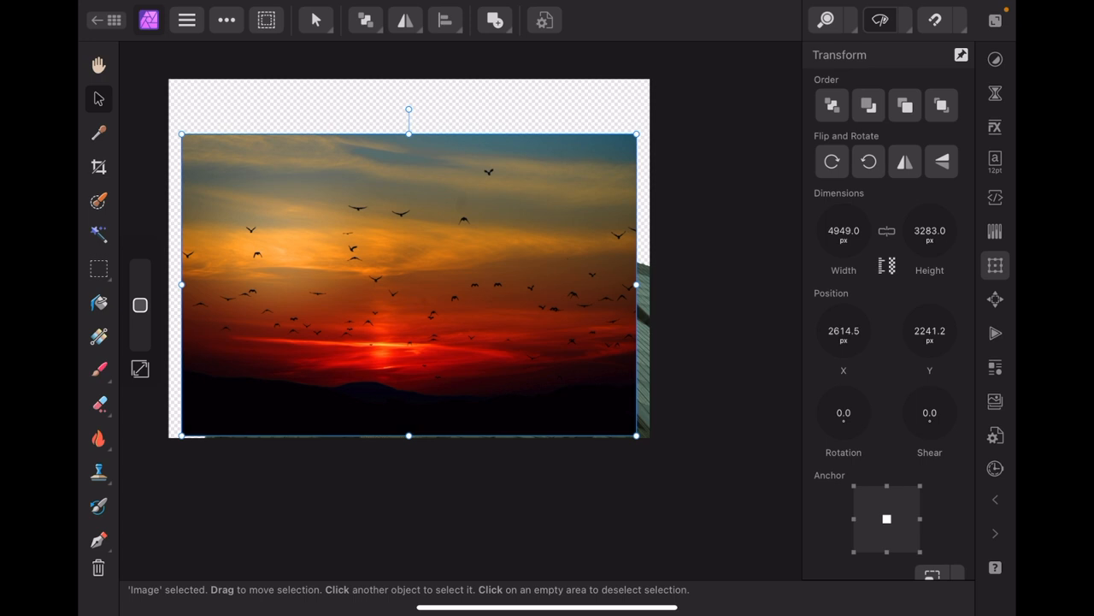
{"action": "left_click", "coordinate": [887, 230]}
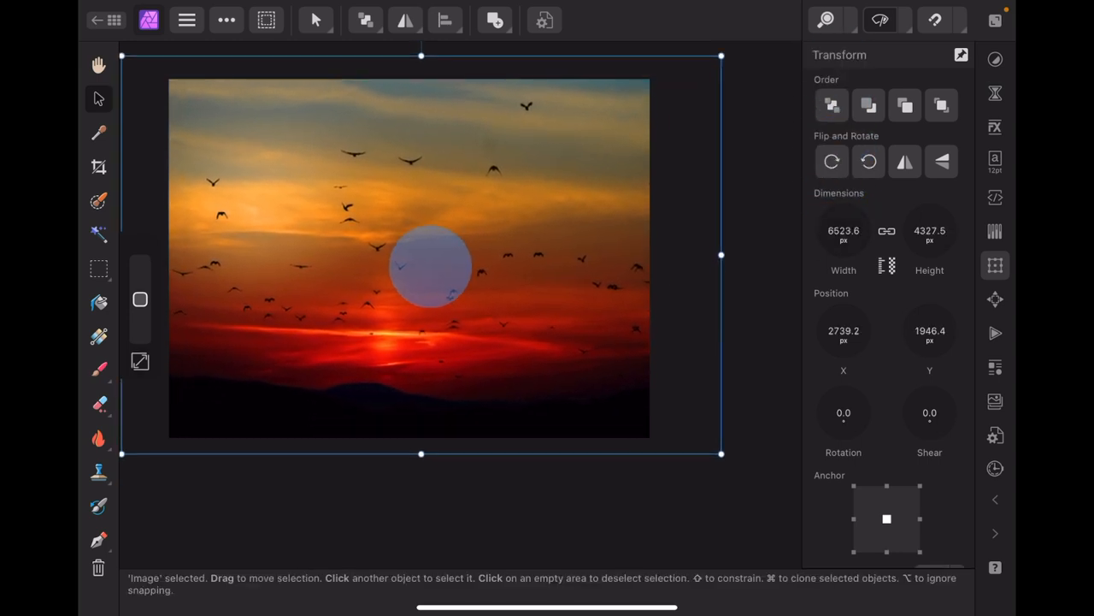
Drag the sunset image until it covers the whole canvas edge to edge
{"action": "left_click_drag", "start_coordinate": [427, 265], "coordinate": [380, 257]}
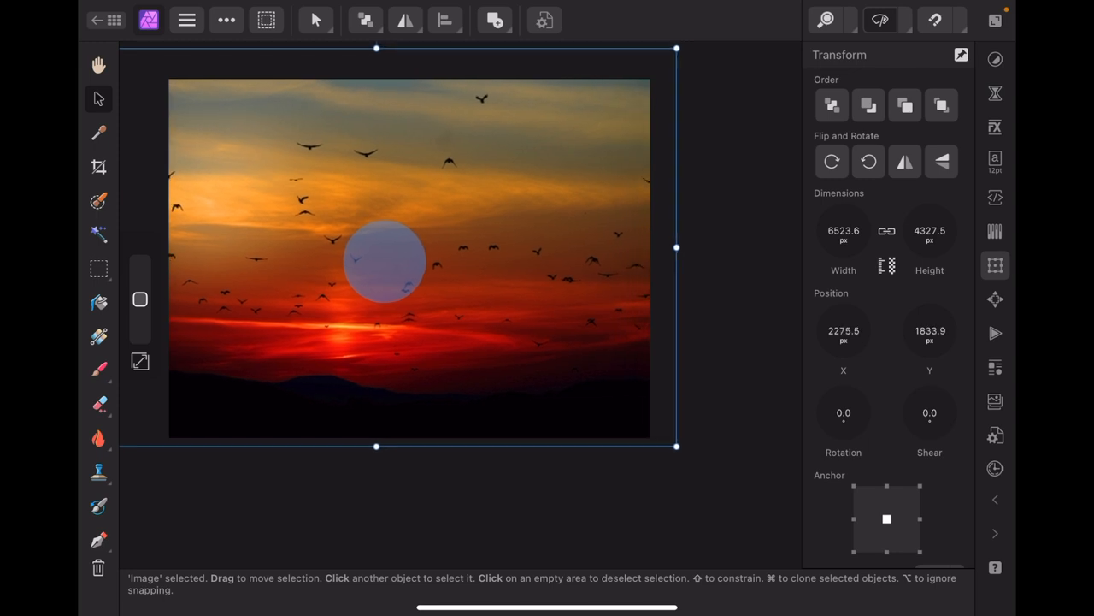
{"action": "left_click_drag", "start_coordinate": [381, 260], "coordinate": [440, 299]}
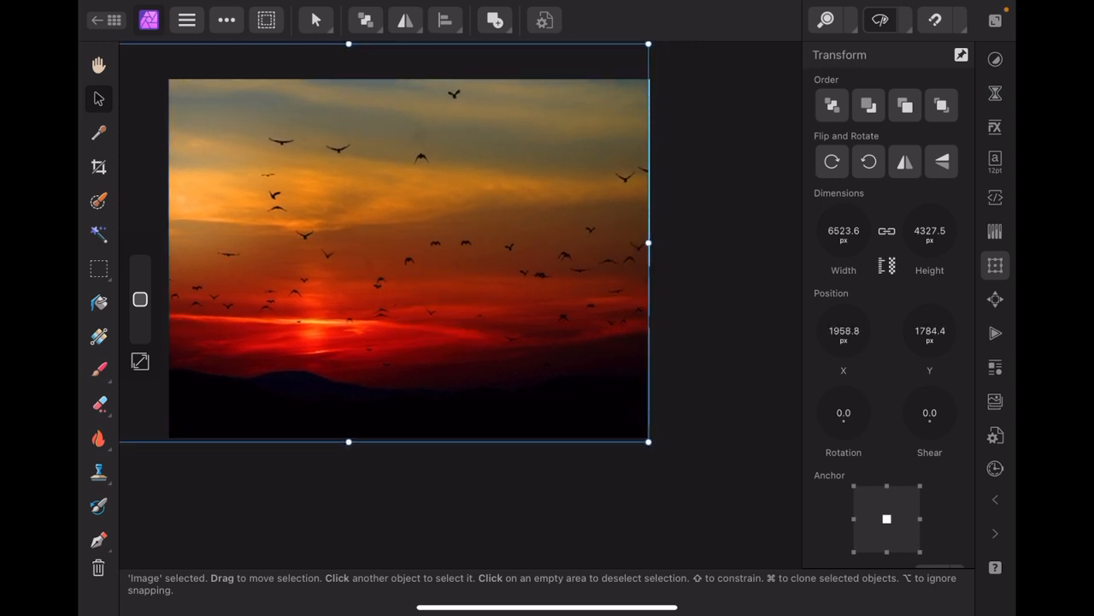
{"action": "left_click_drag", "start_coordinate": [385, 248], "coordinate": [389, 254]}
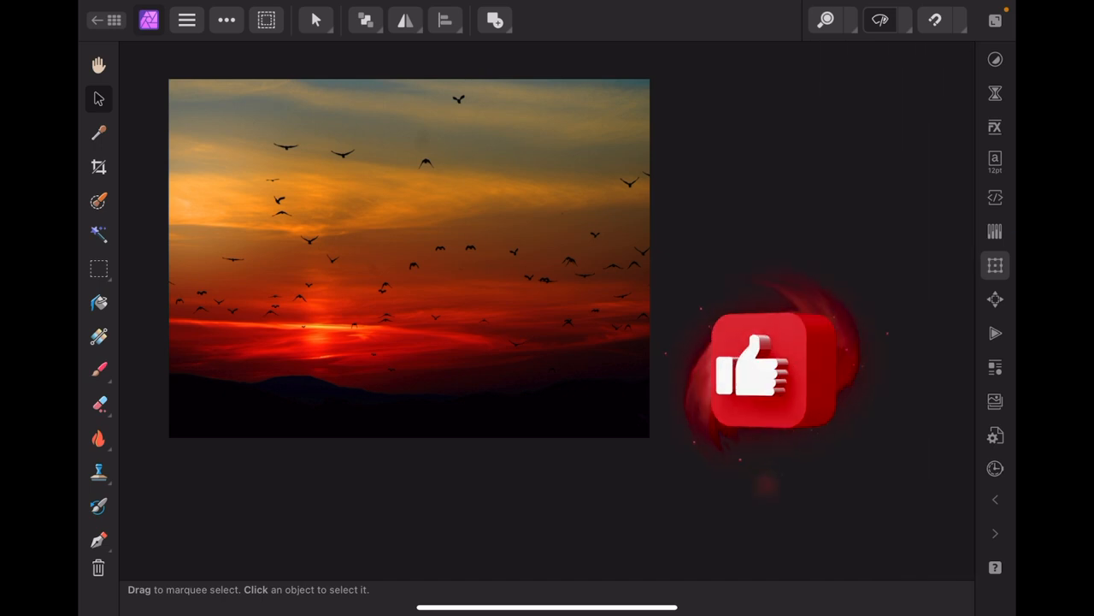
Show the Layers studio and select the sunset Image layer above the skyscraper
{"action": "left_click", "coordinate": [995, 59]}
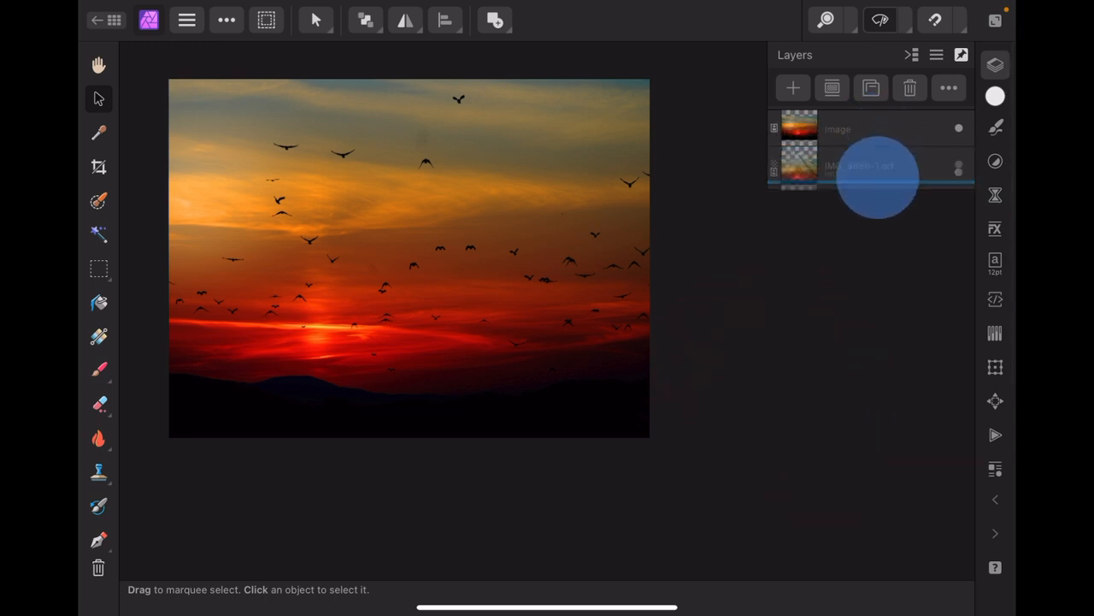
{"action": "left_click", "coordinate": [864, 128]}
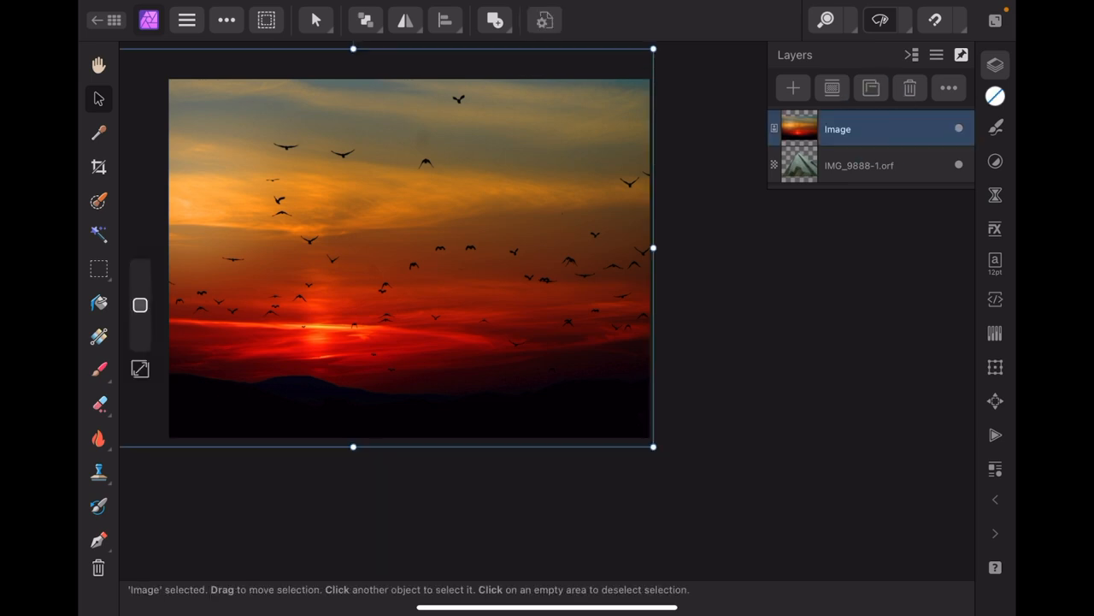